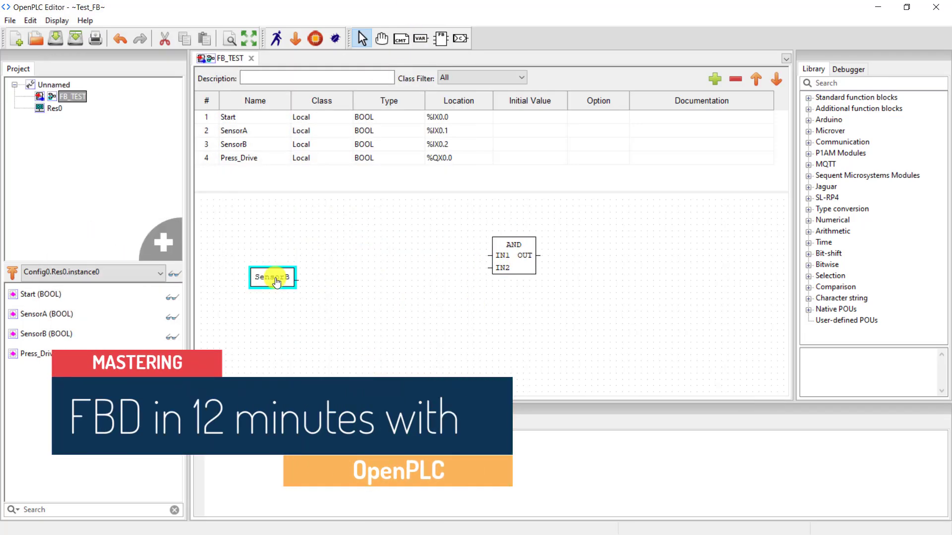
# - Confirm the SensorB input variable block and select the AND block before adding another block
pyautogui.doubleClick(272, 278)
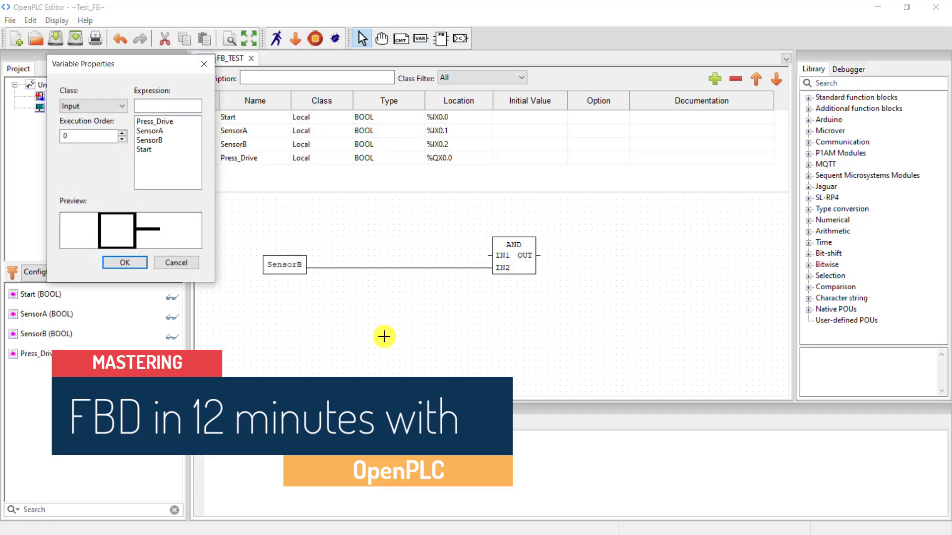
pyautogui.click(124, 263)
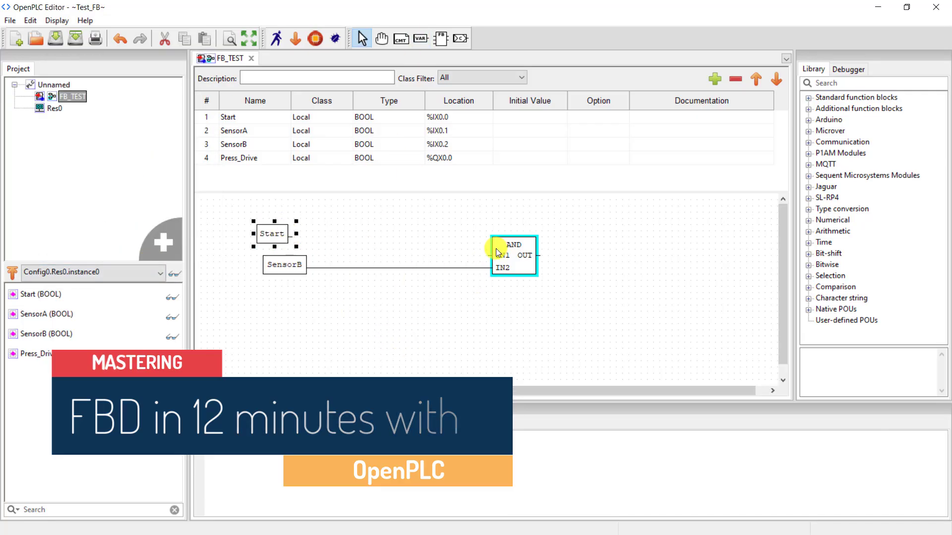
pyautogui.click(197, 173)
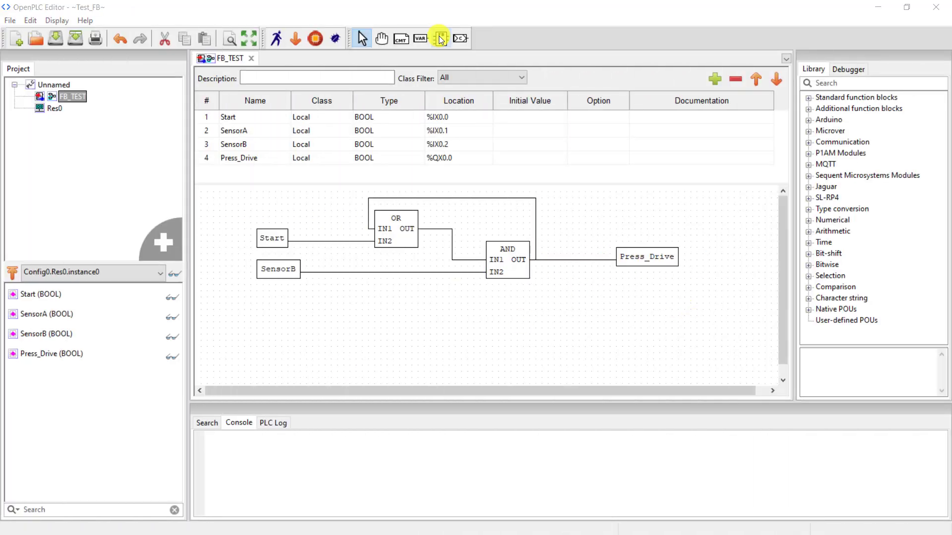
pyautogui.click(440, 38)
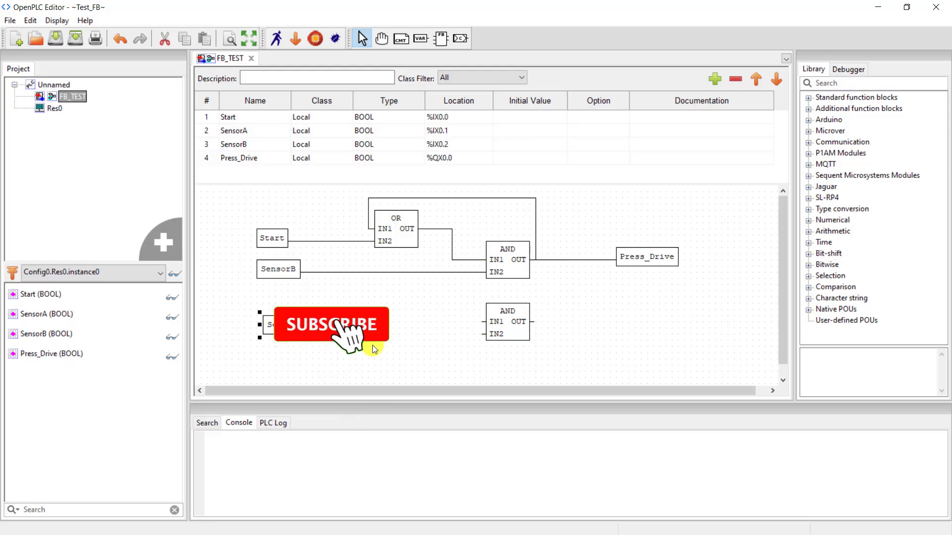
# - Close the current project via File > Close Project, leaving an empty workspace
pyautogui.click(330, 323)
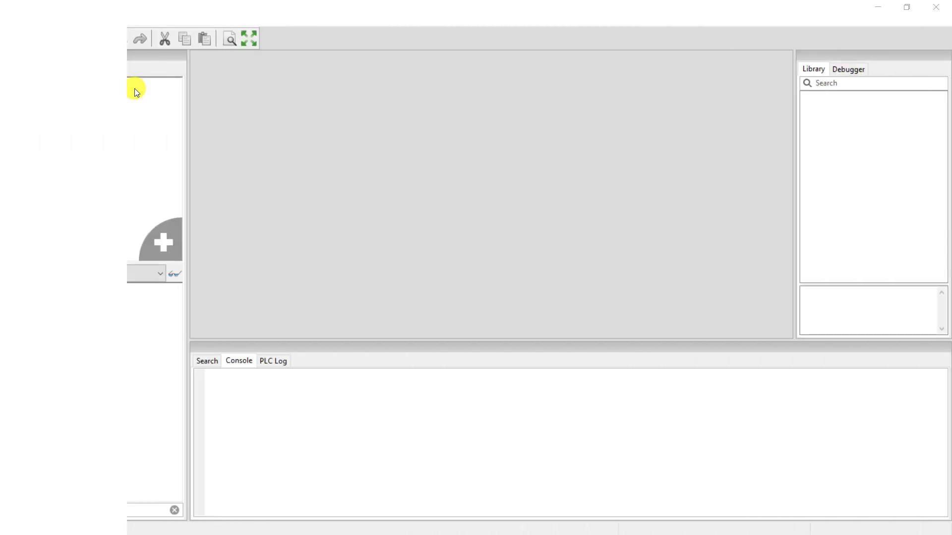
# - Start a new project in a newly created Test_FB folder
pyautogui.click(12, 27)
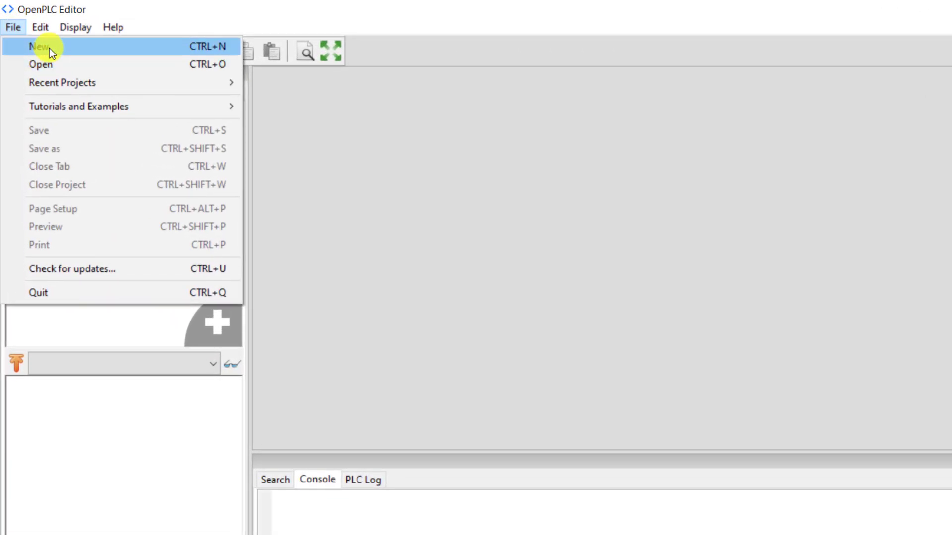
pyautogui.click(39, 46)
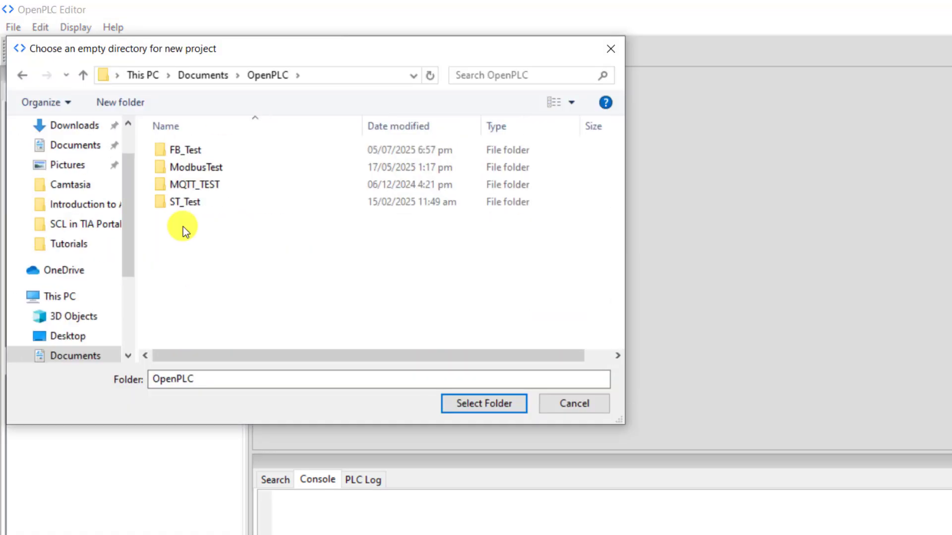
pyautogui.rightClick(182, 231)
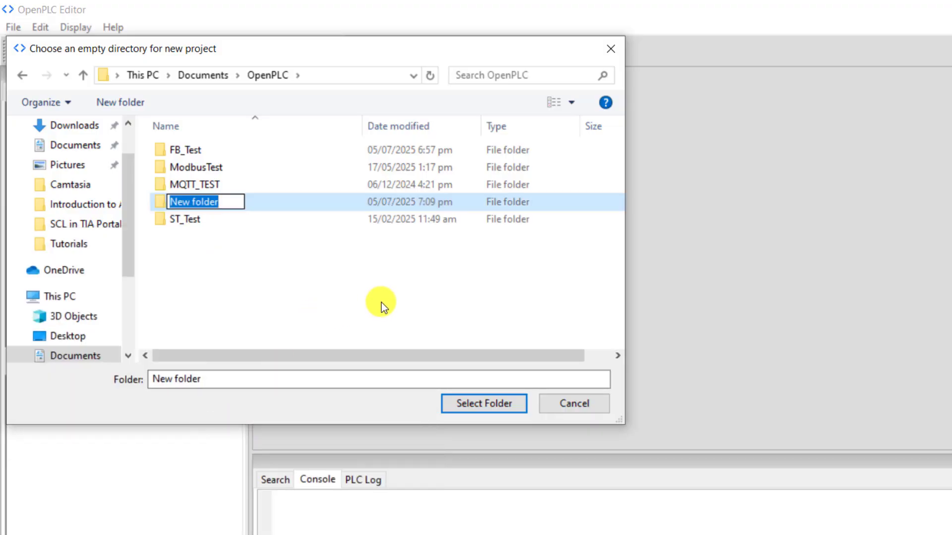
pyautogui.write('Test_FB')
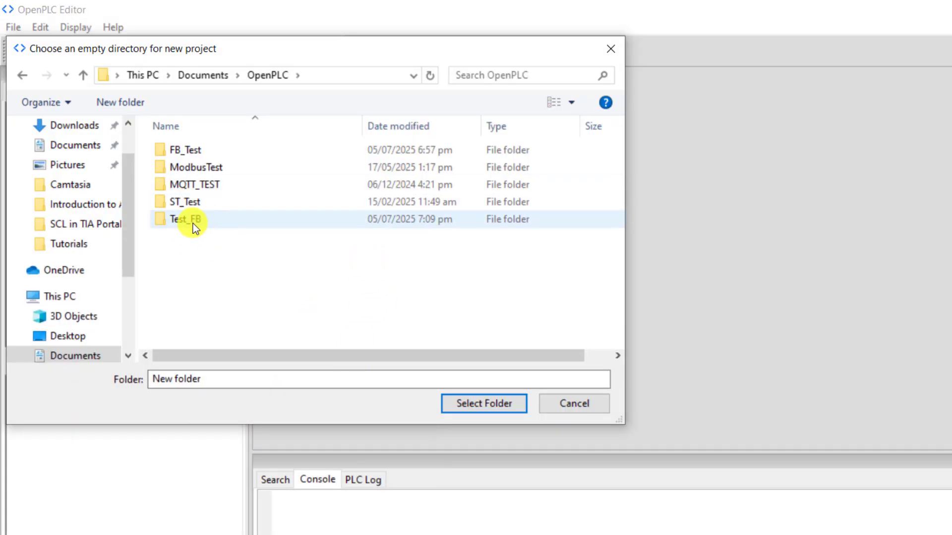
pyautogui.click(188, 219)
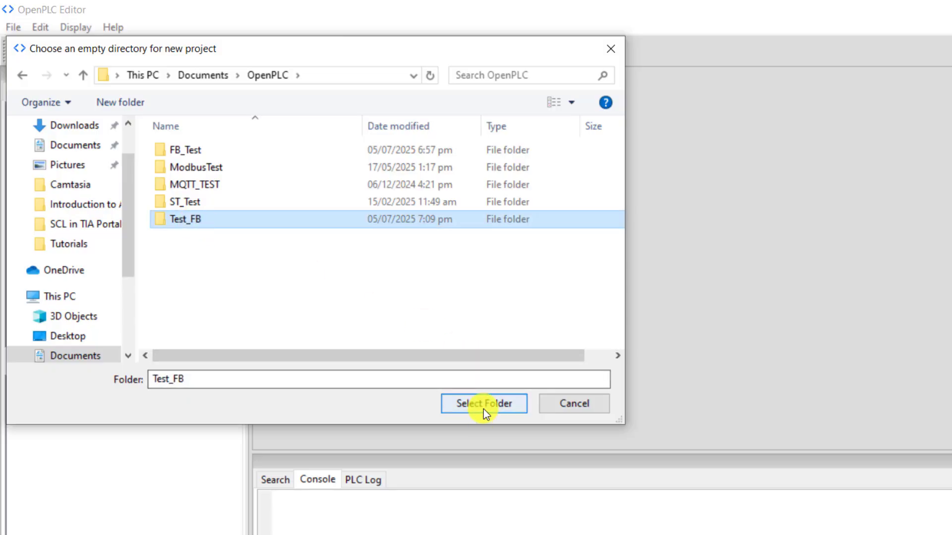
pyautogui.click(483, 404)
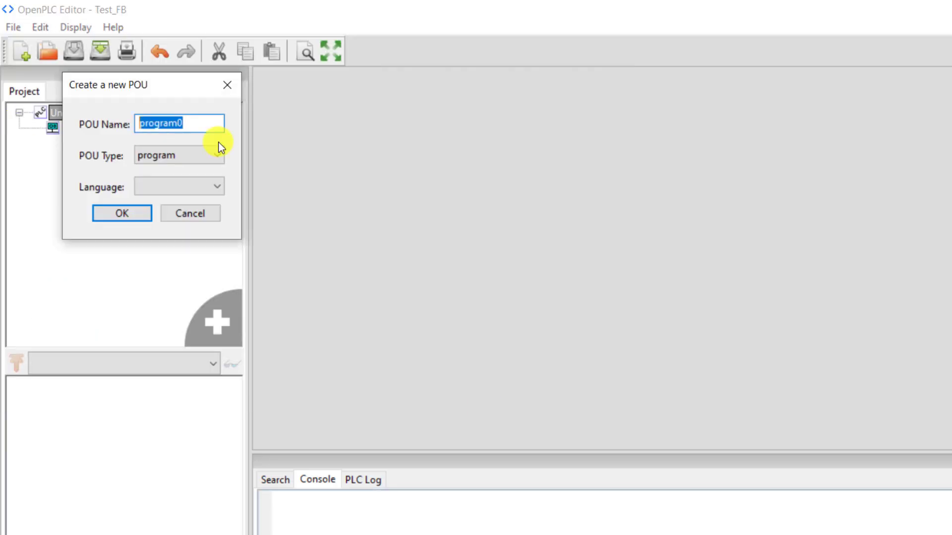
# - Create the program FB_TEST with FBD as its language
pyautogui.write('FB_TEST')
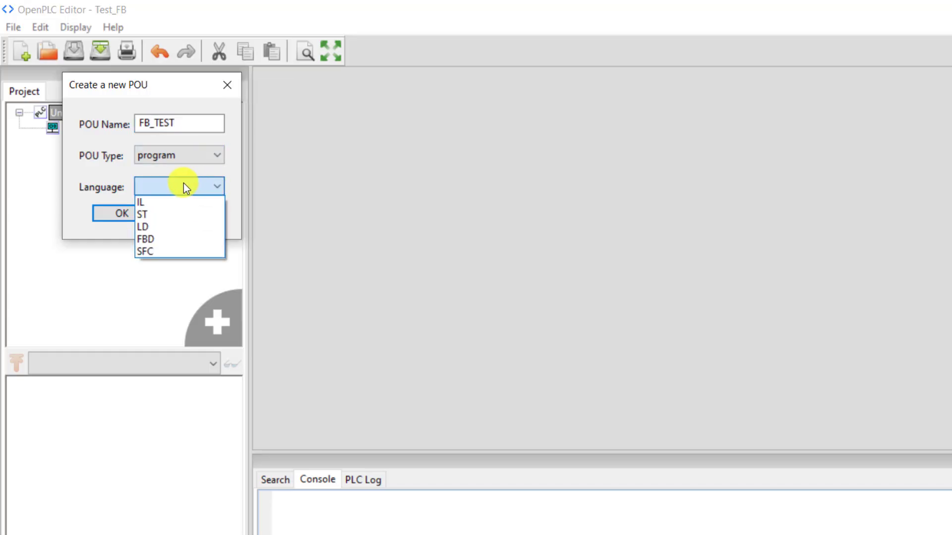
pyautogui.click(144, 238)
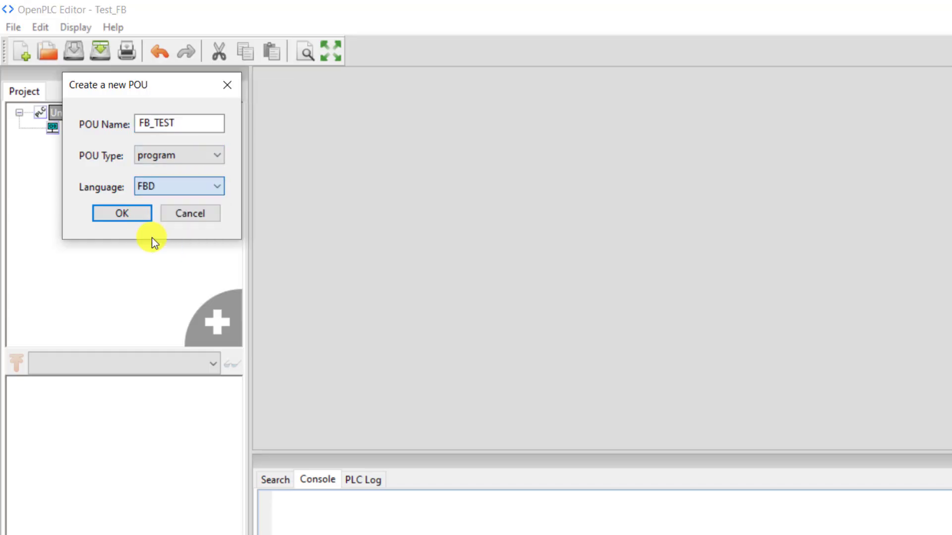
pyautogui.click(121, 213)
pyautogui.write('S')
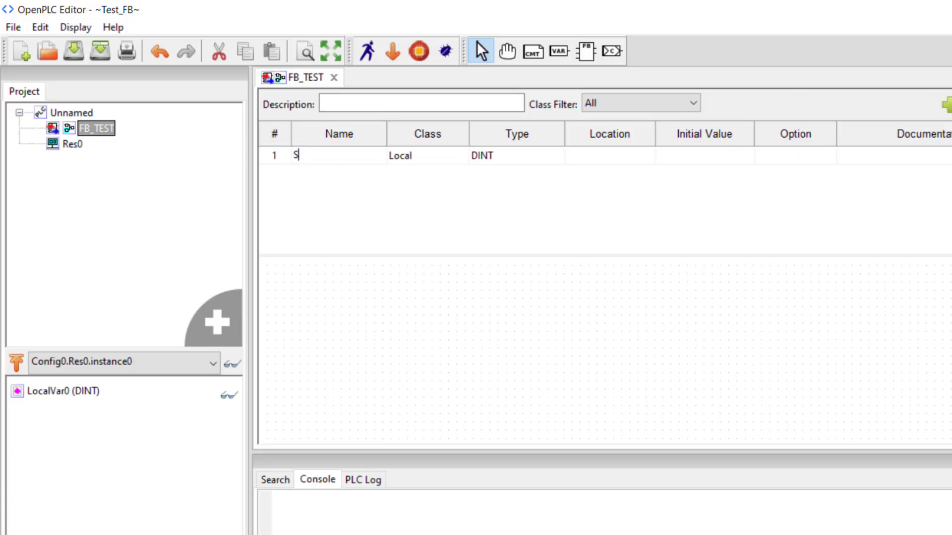
# - Declare Start as a BOOL input at %IX0.0 and add the SensorA and SensorB variables
pyautogui.write('tart')
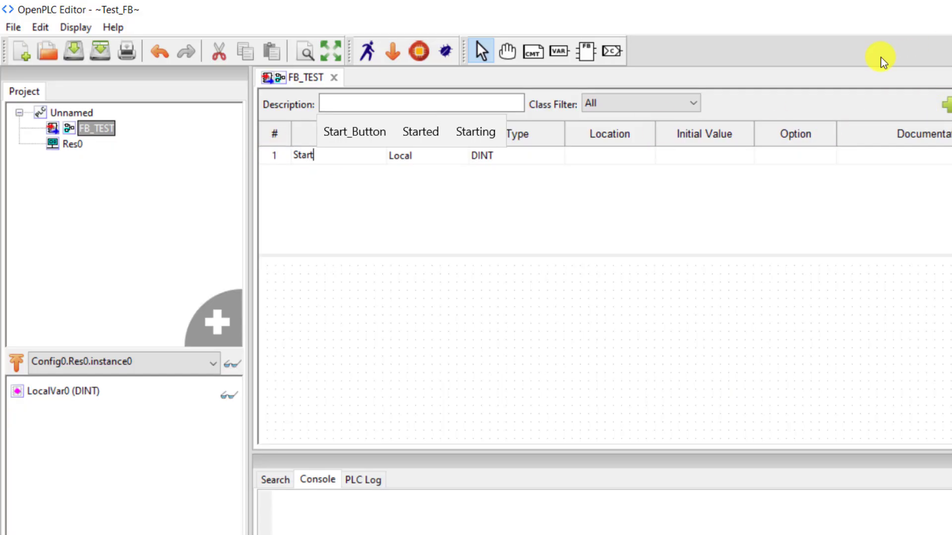
pyautogui.click(516, 155)
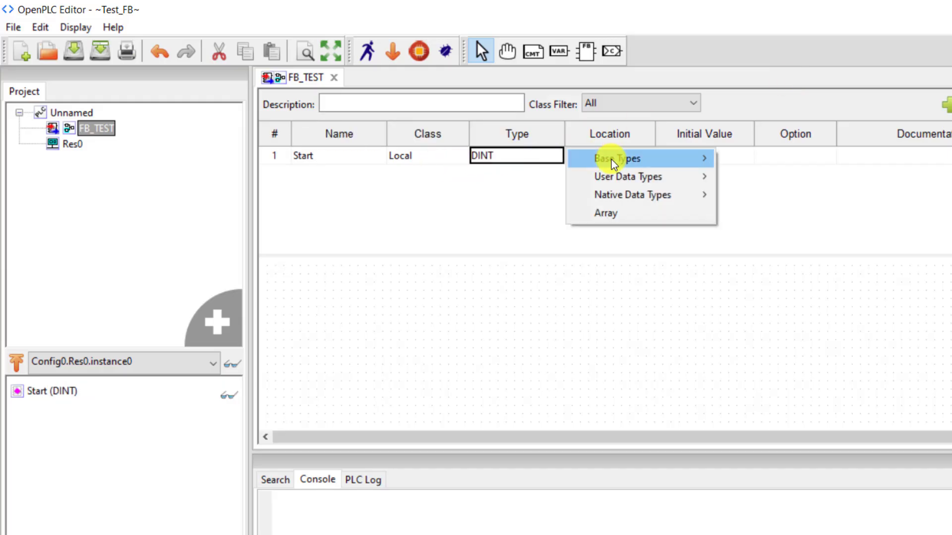
pyautogui.click(613, 159)
pyautogui.write('%IX')
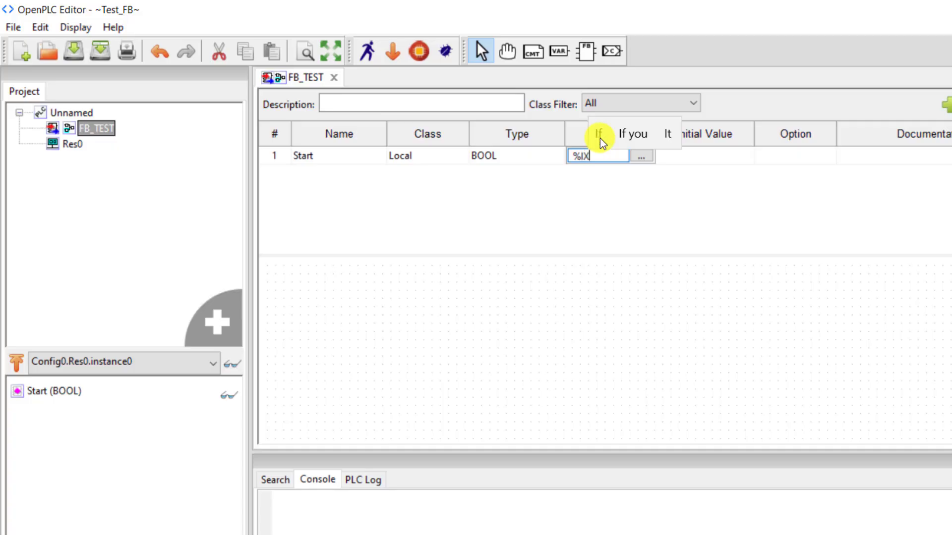
pyautogui.write('0.0')
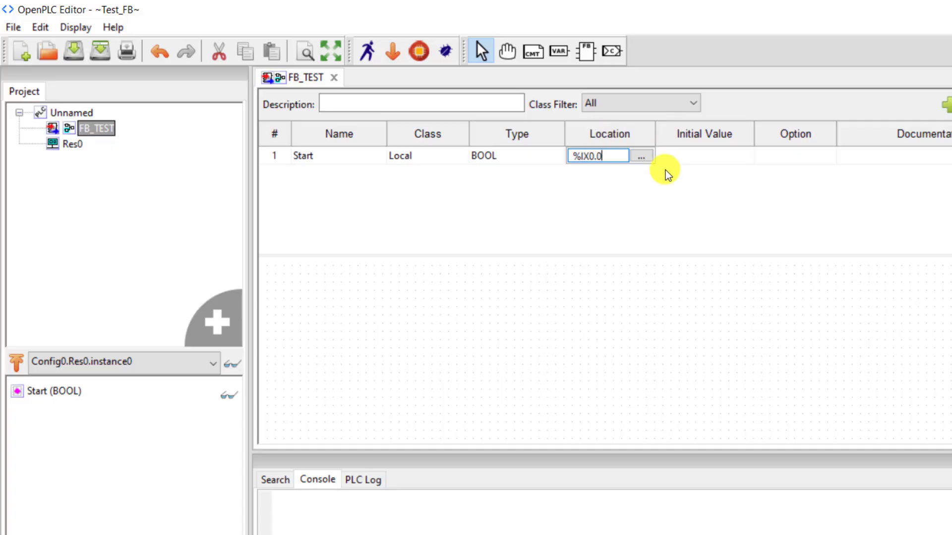
pyautogui.click(322, 155)
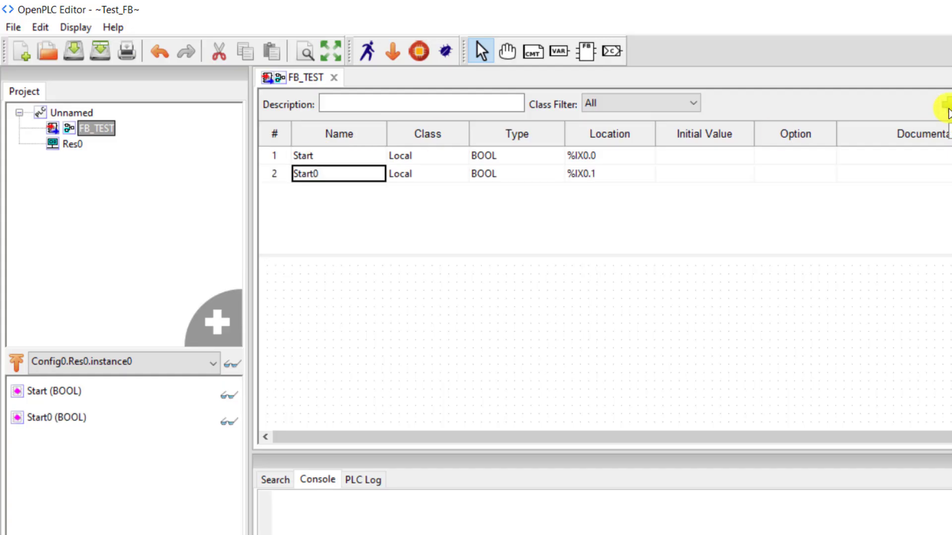
pyautogui.write('Sensor')
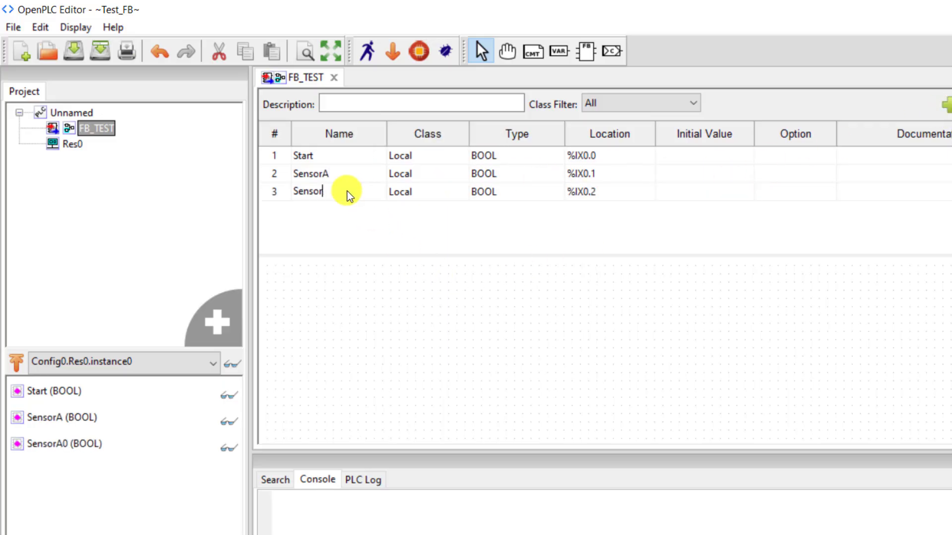
# - Add a fourth variable Press_Drive as a BOOL output at %QX0.0
pyautogui.click(703, 191)
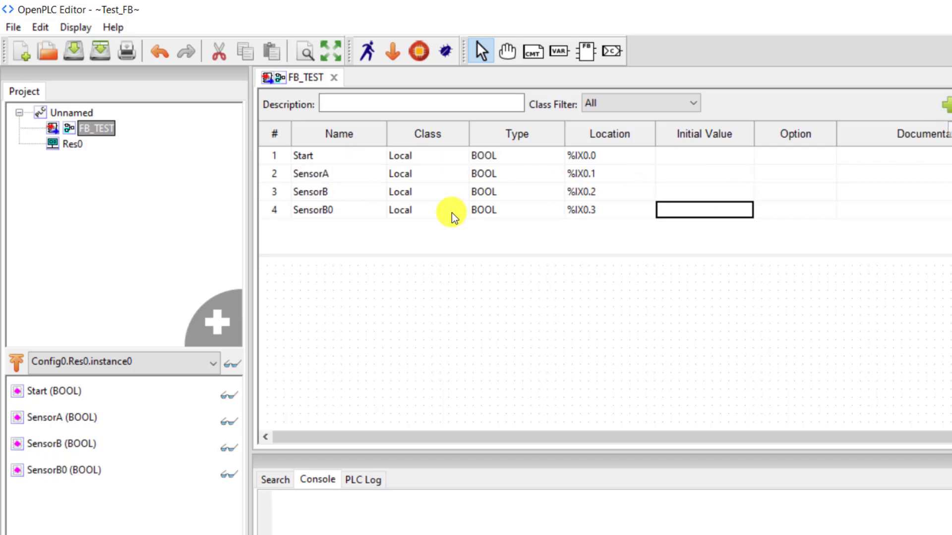
pyautogui.doubleClick(338, 209)
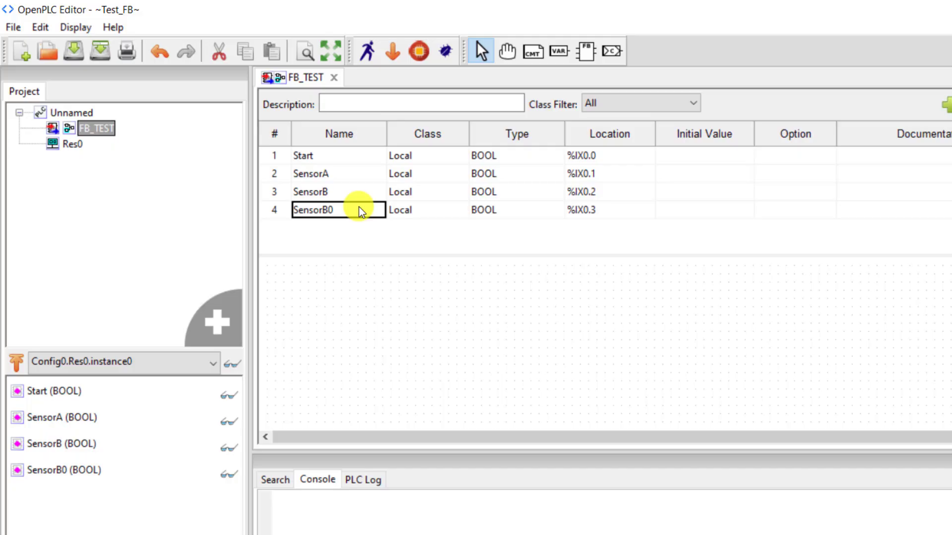
pyautogui.write('Press_Drive')
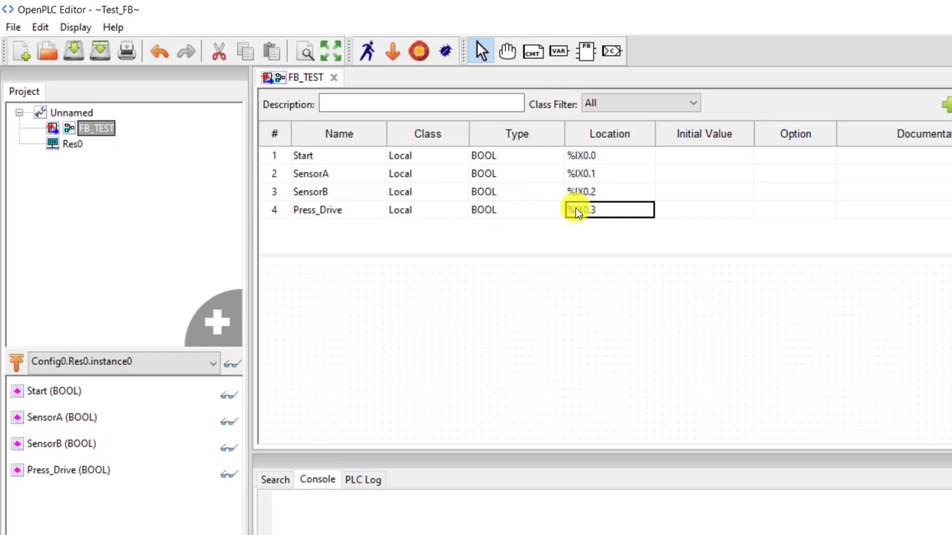
pyautogui.write('%QX0.3')
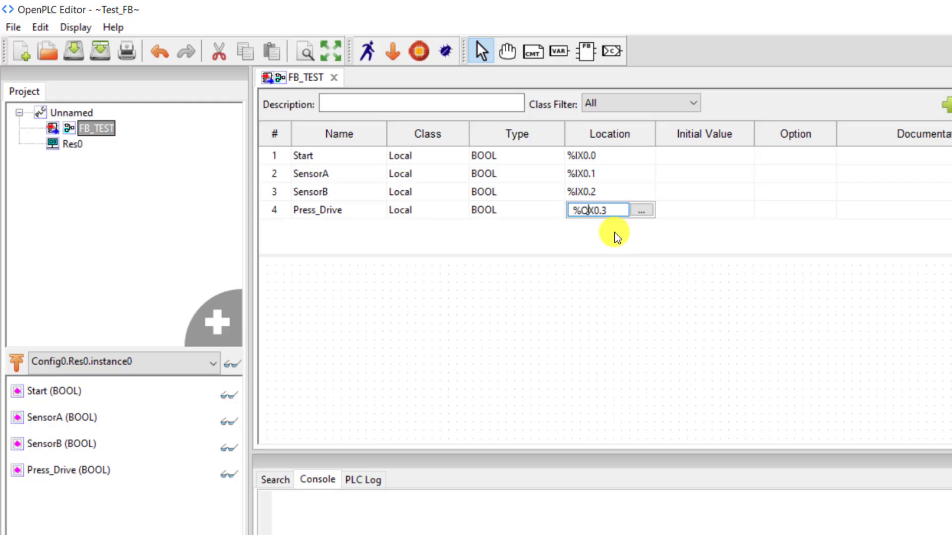
pyautogui.press('Backspace')
pyautogui.write('0')
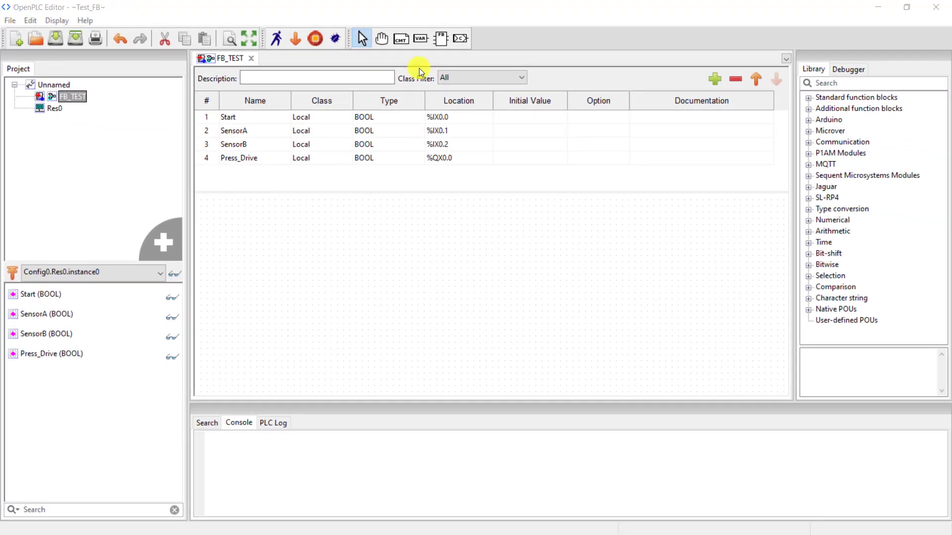
pyautogui.moveTo(843, 127)
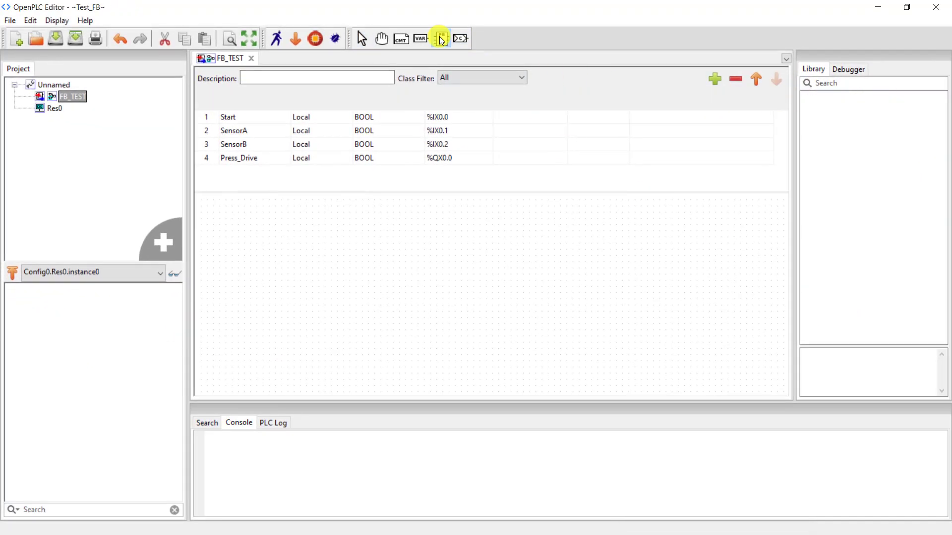
# - Place a two-input AND block from the Bitwise category on the FB_TEST canvas
pyautogui.click(440, 38)
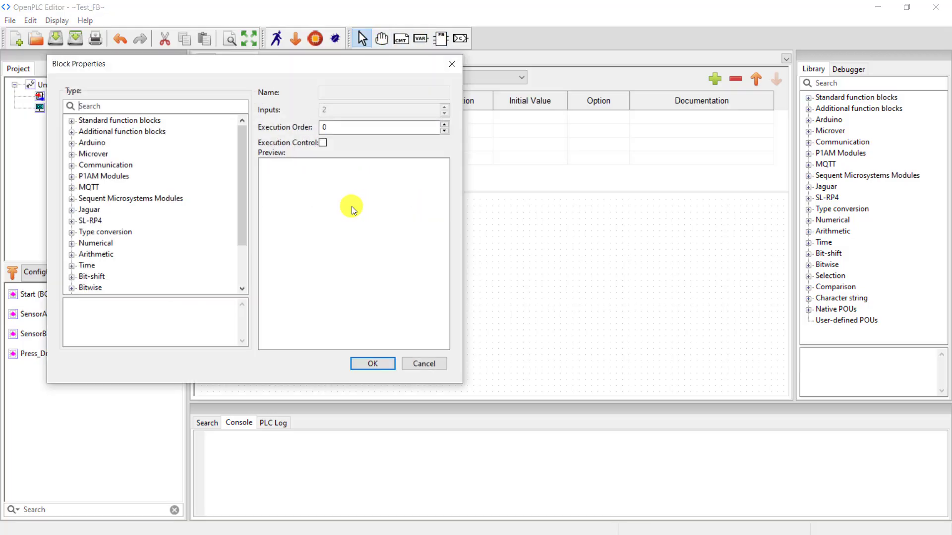
pyautogui.click(72, 287)
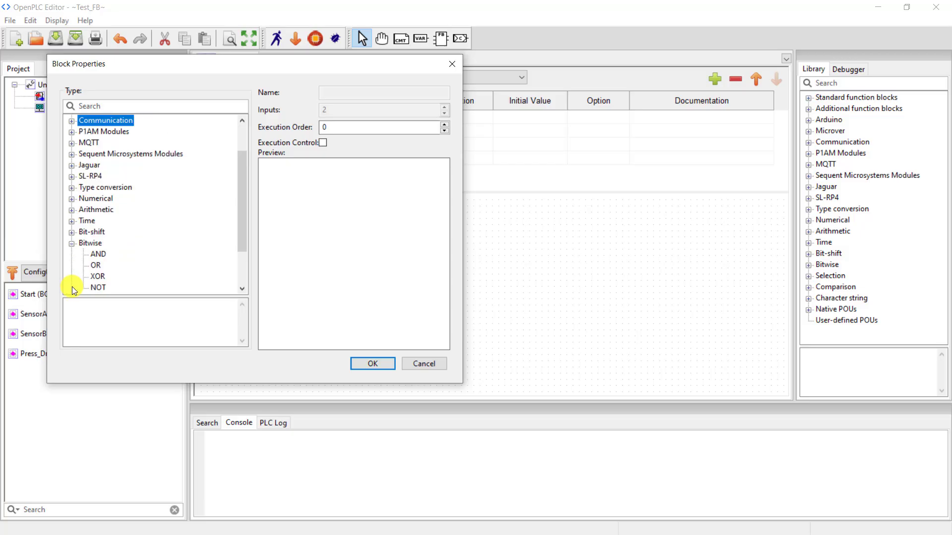
pyautogui.scroll(-3)
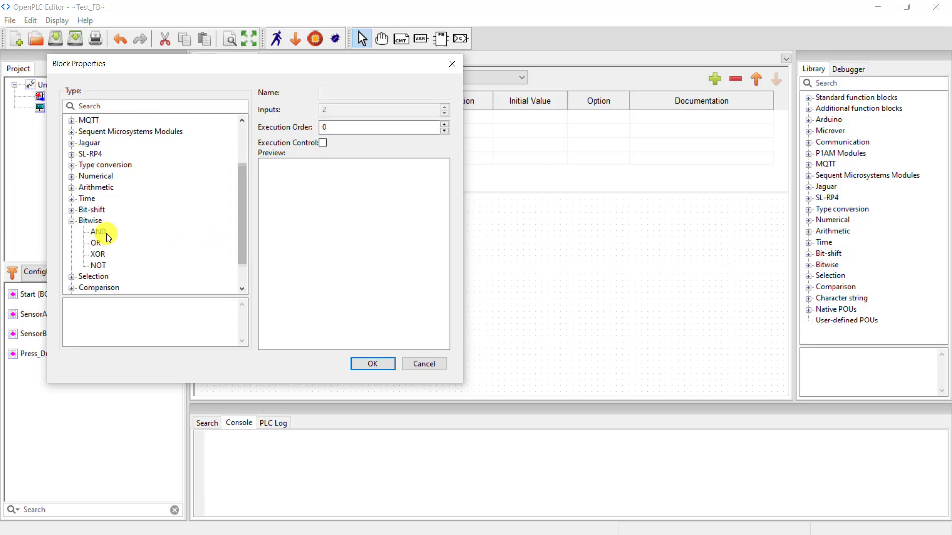
pyautogui.click(97, 232)
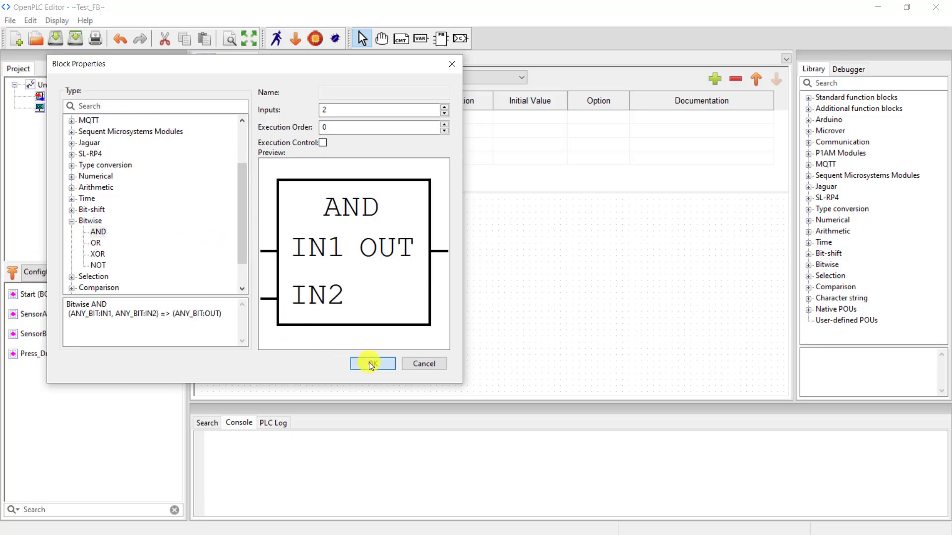
pyautogui.click(372, 364)
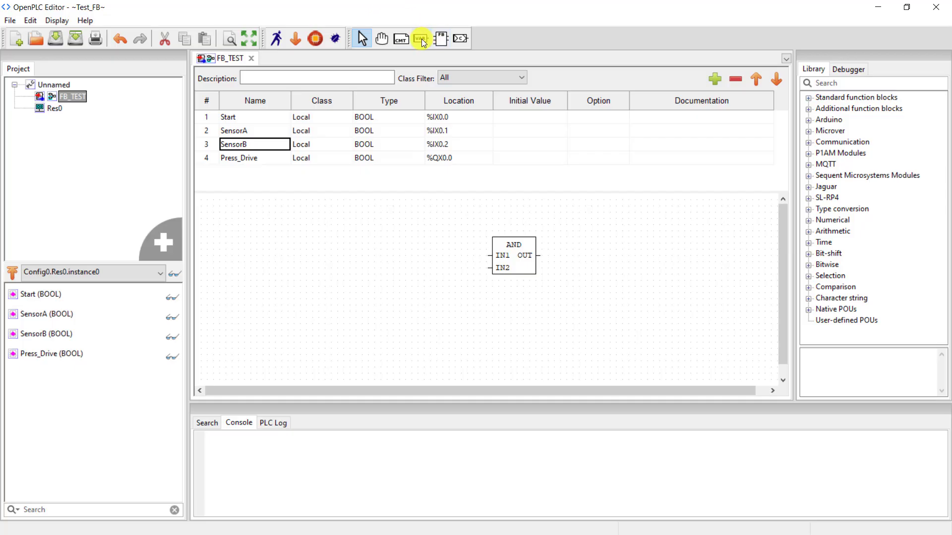
# - Place SensorB and Start input variable blocks, with SensorB wired to the AND block's IN2
pyautogui.click(419, 38)
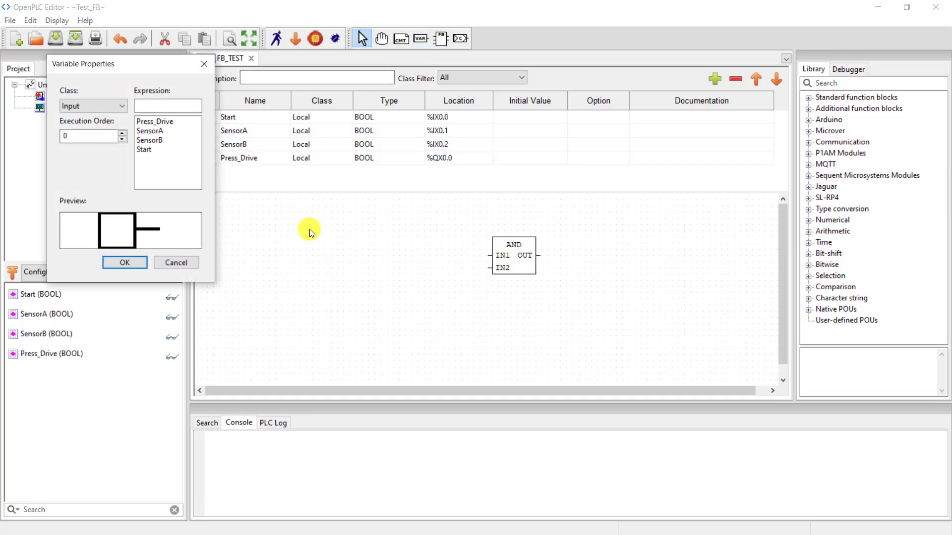
pyautogui.click(150, 140)
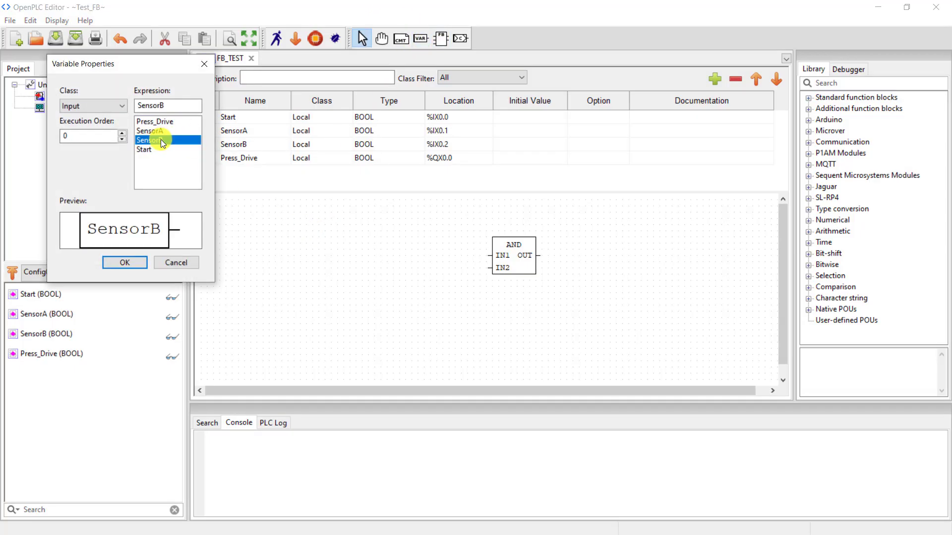
pyautogui.click(124, 262)
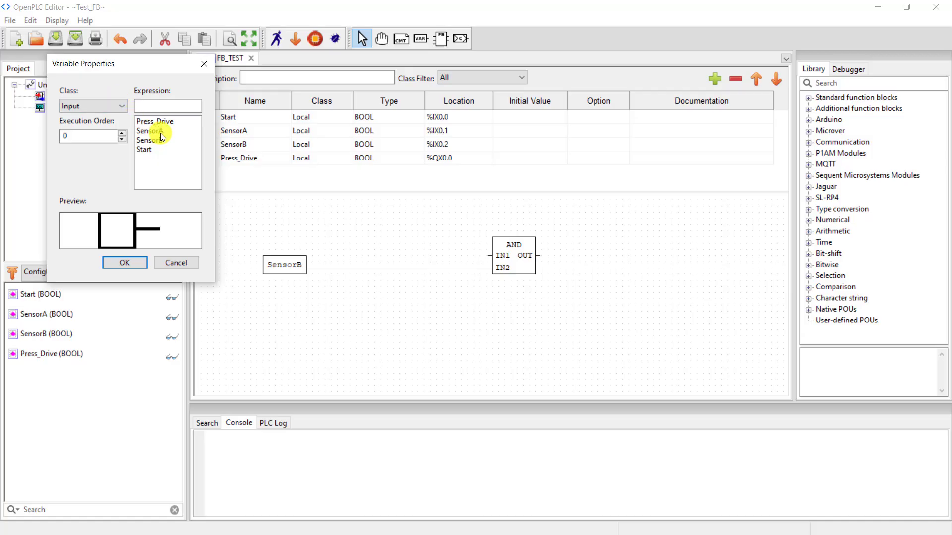
pyautogui.click(144, 149)
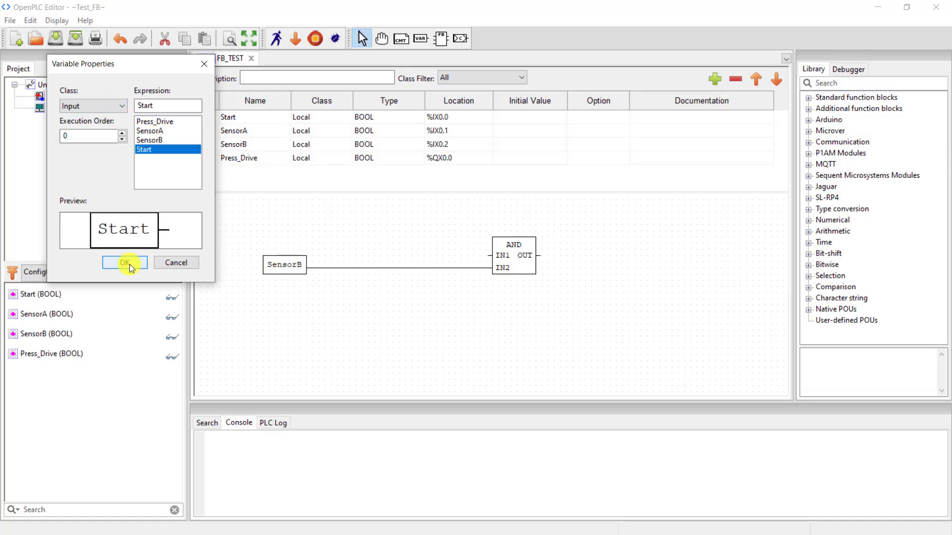
pyautogui.click(125, 263)
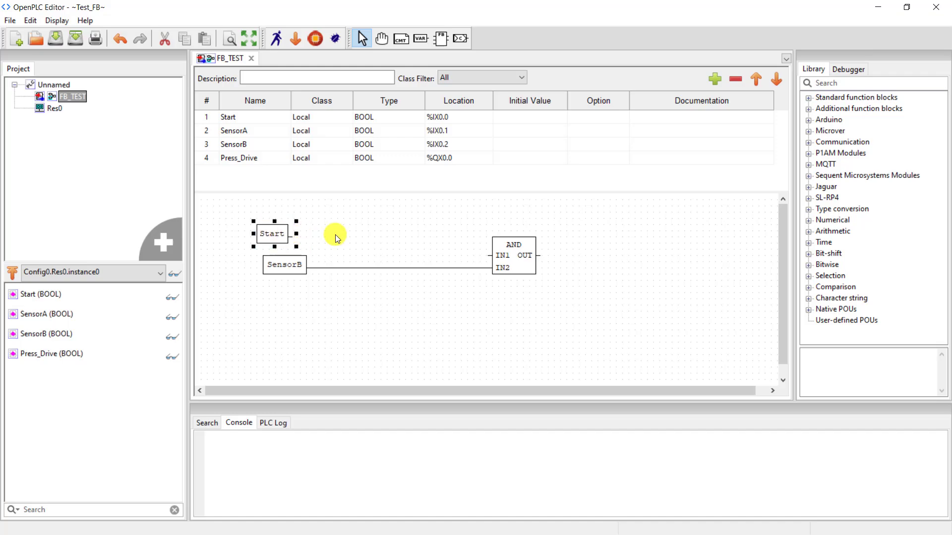
pyautogui.click(513, 254)
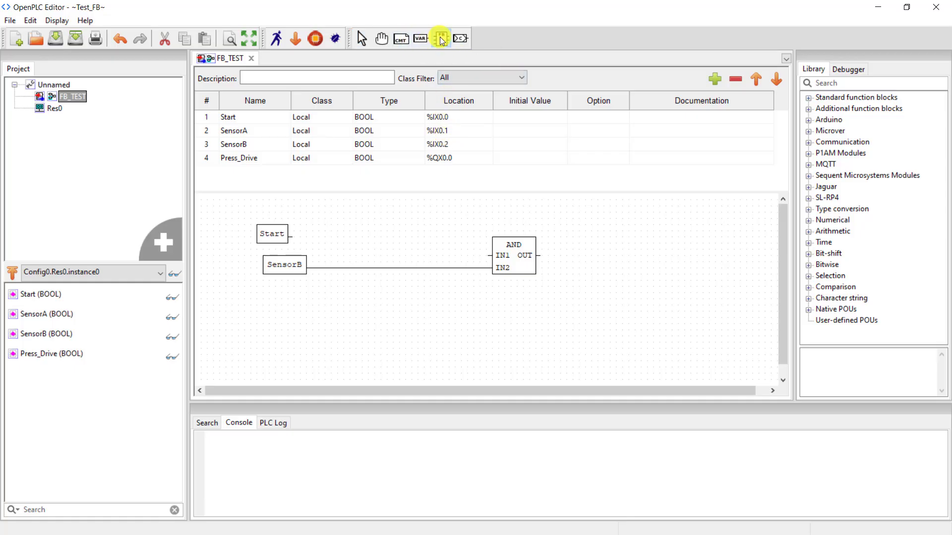
# - Add an OR block feeding AND IN1, with AND OUT looped back to OR IN1
pyautogui.click(440, 38)
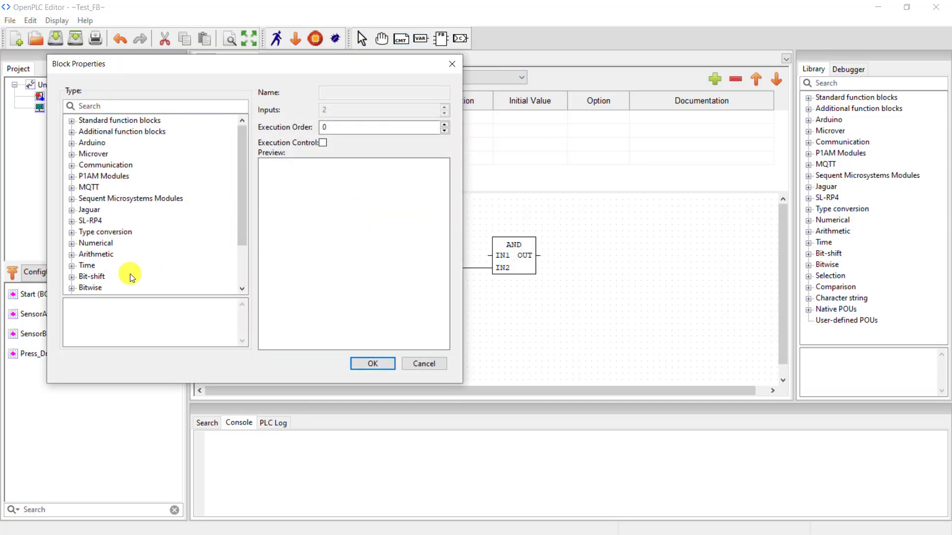
pyautogui.click(72, 287)
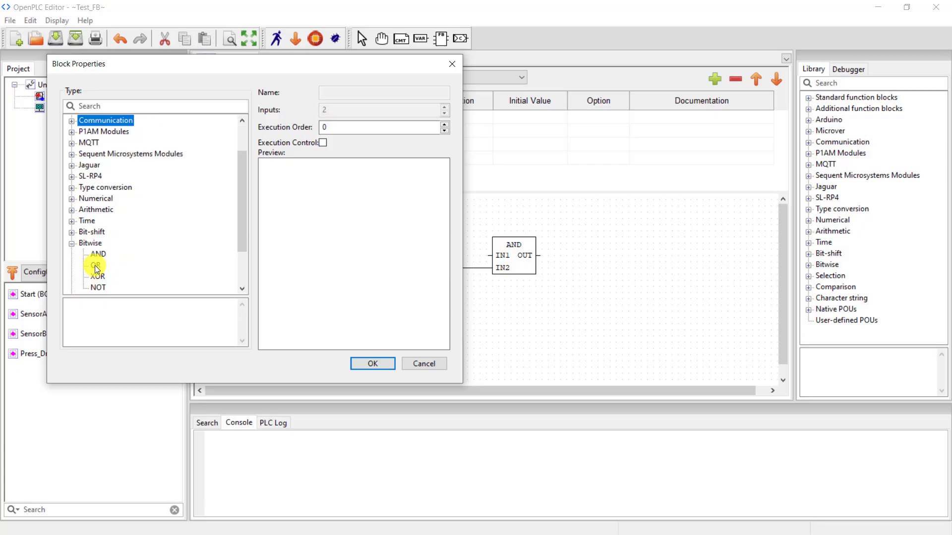
pyautogui.click(423, 362)
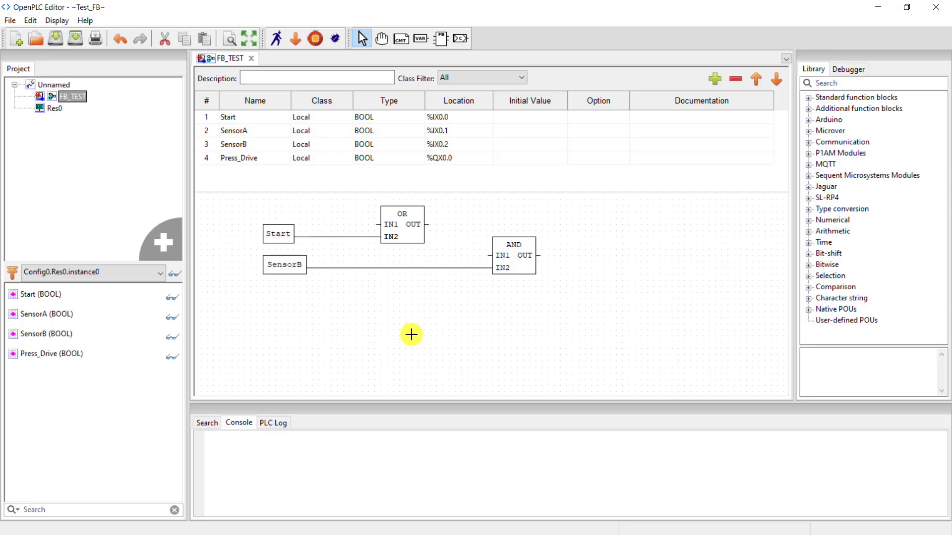
pyautogui.click(402, 225)
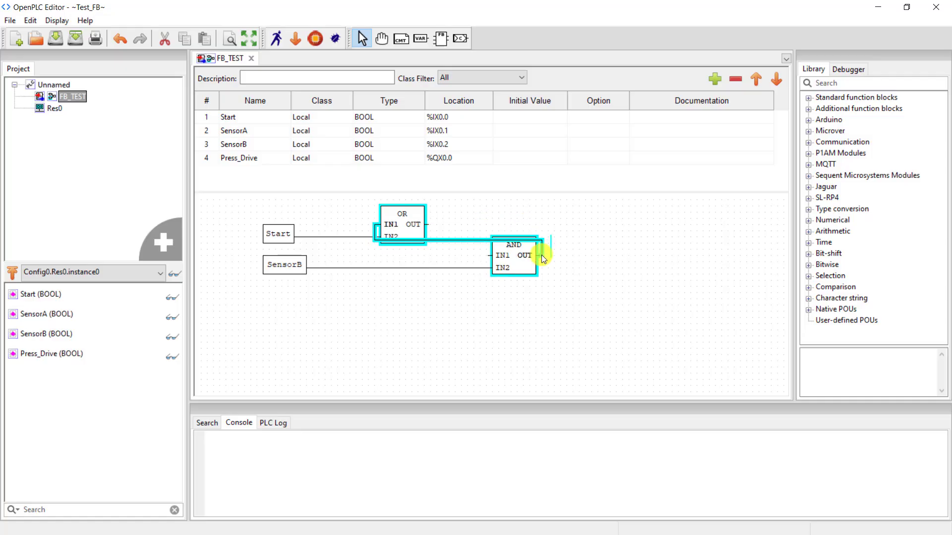
pyautogui.click(443, 239)
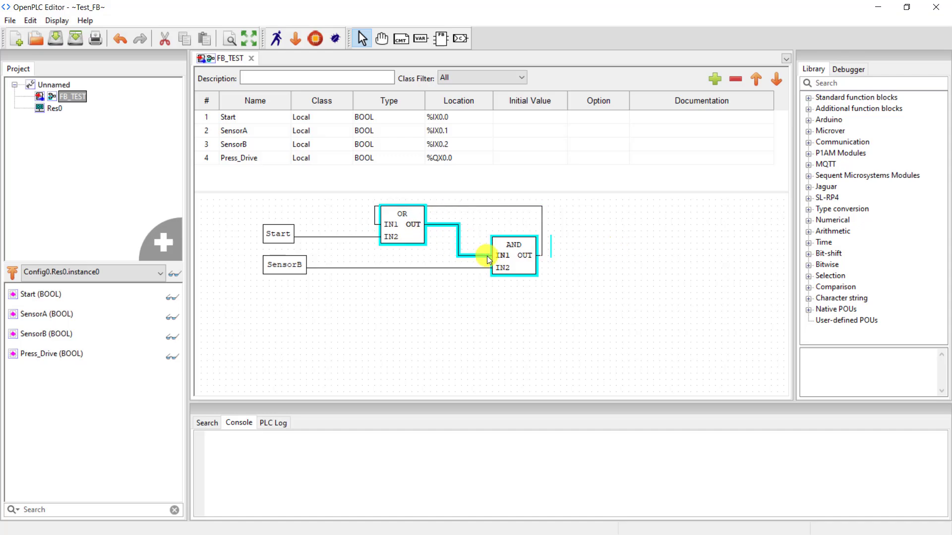
pyautogui.click(527, 336)
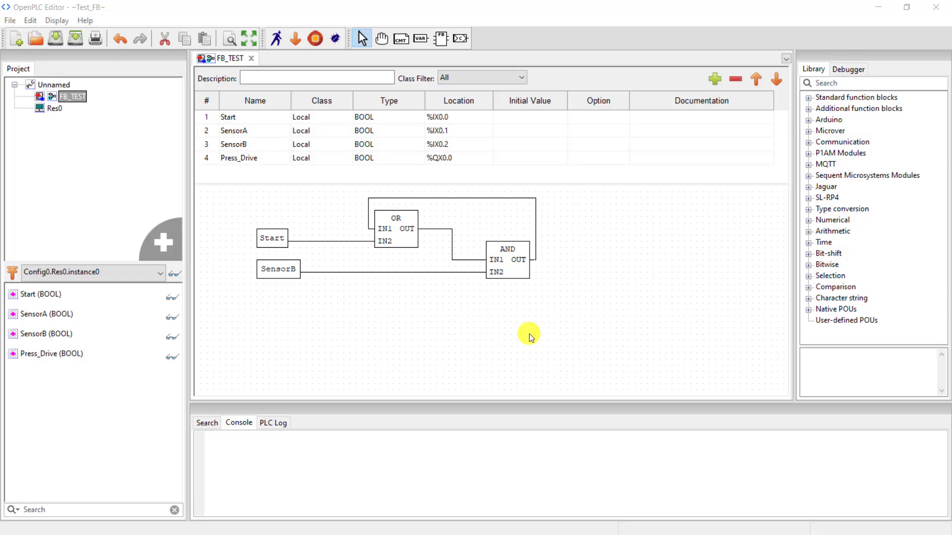
pyautogui.click(272, 237)
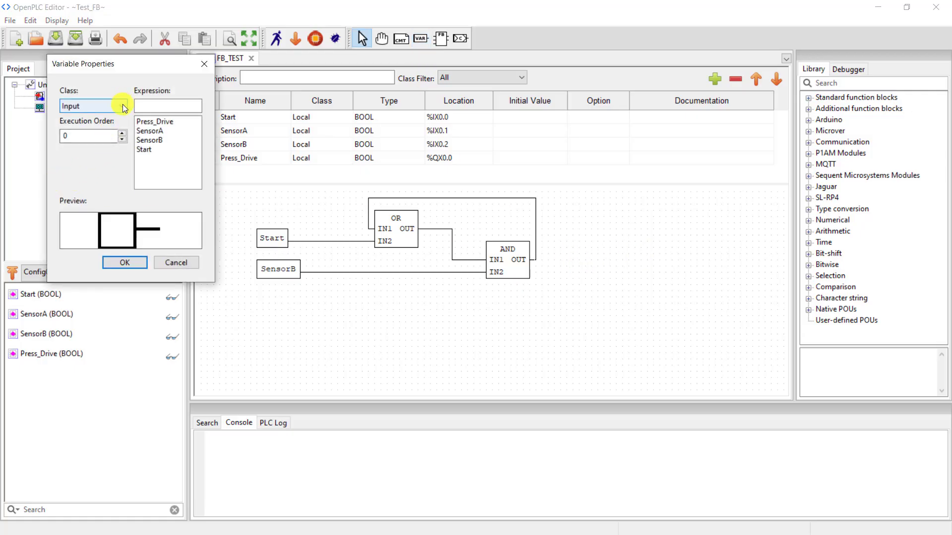
# - Place Press_Drive as an output variable and wire it to the AND block's OUT
pyautogui.click(92, 106)
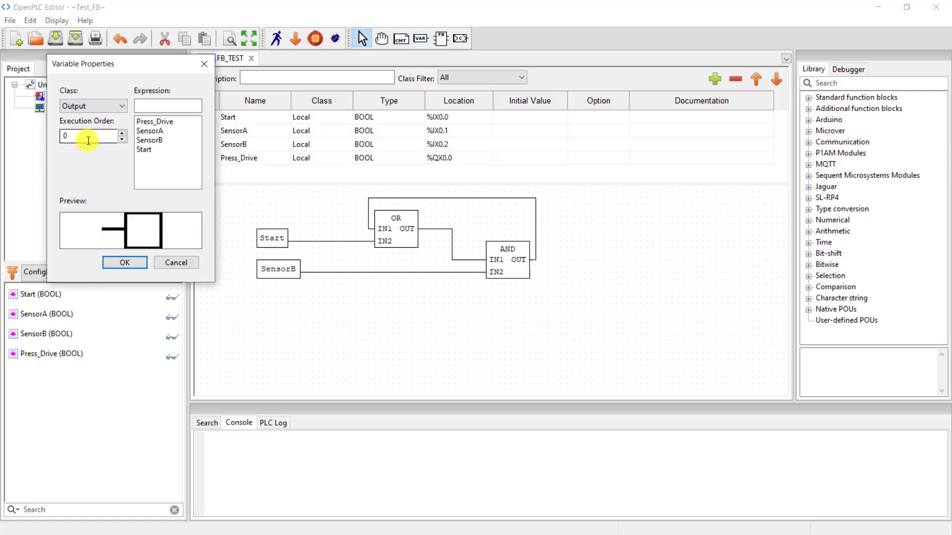
pyautogui.click(155, 121)
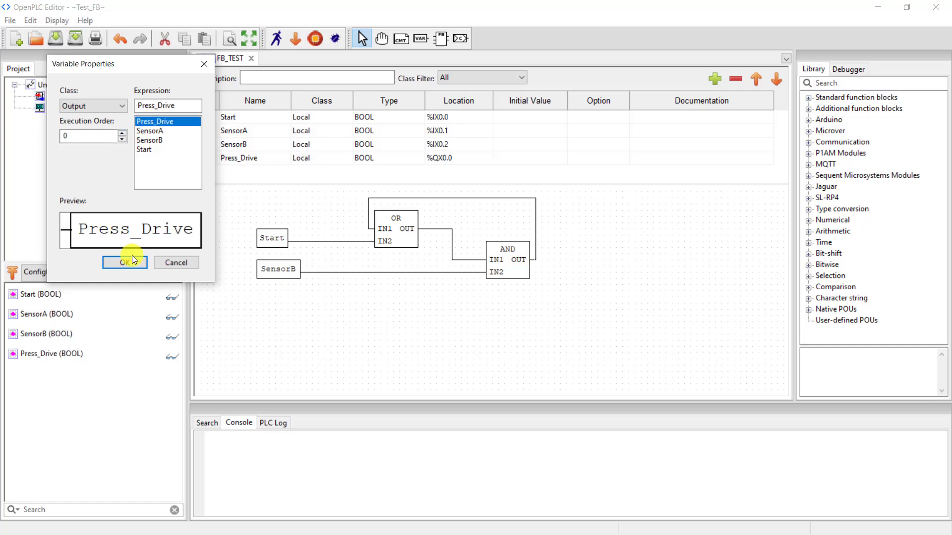
pyautogui.click(124, 262)
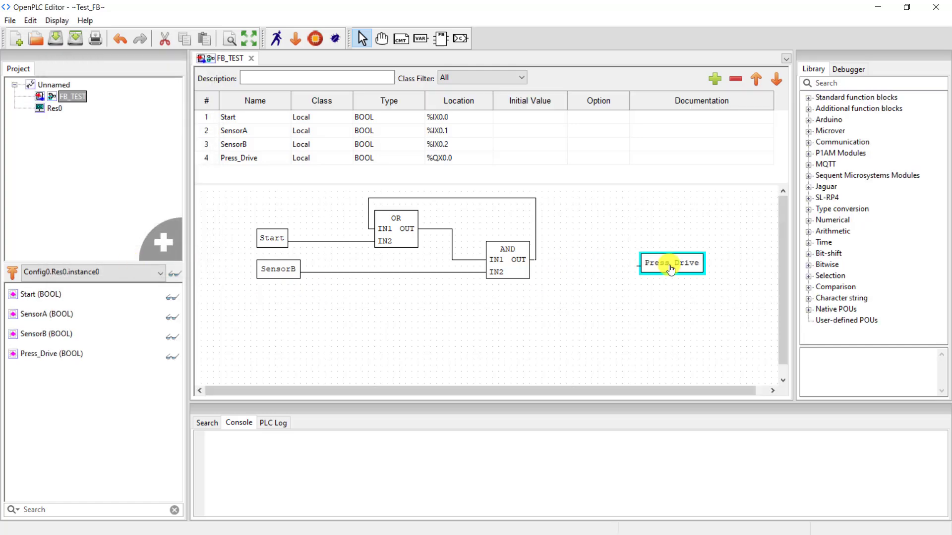
pyautogui.click(544, 267)
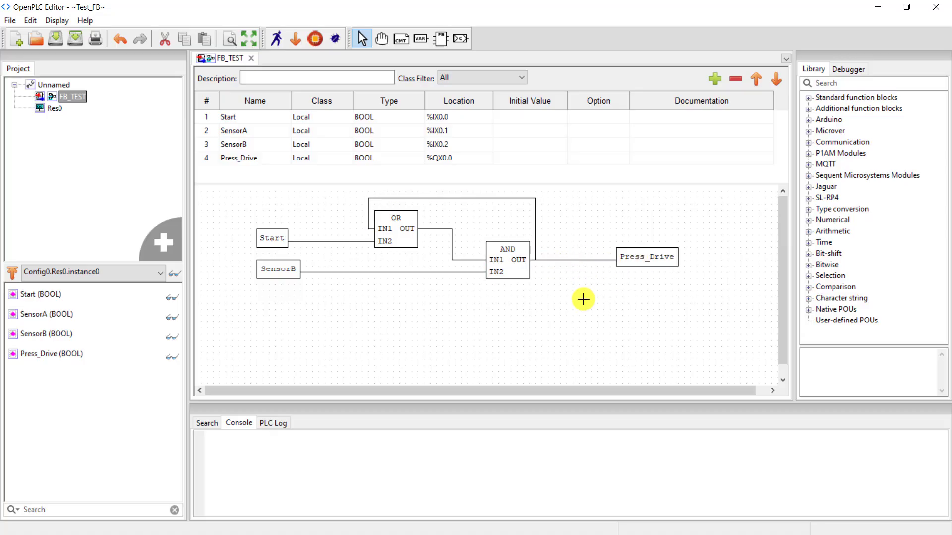
pyautogui.moveTo(404, 73)
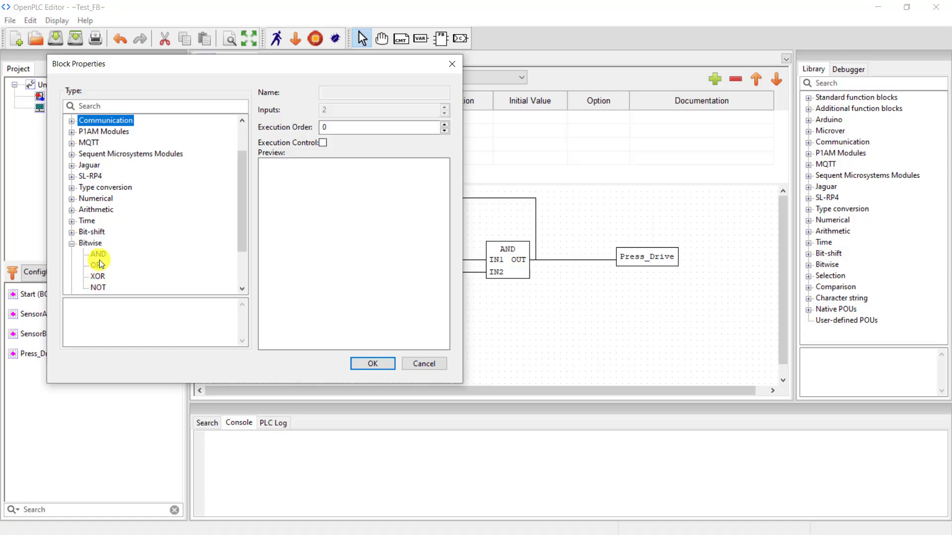
# - Add a second AND block below, fed by SensorA on IN2 and the first AND on IN1
pyautogui.click(372, 363)
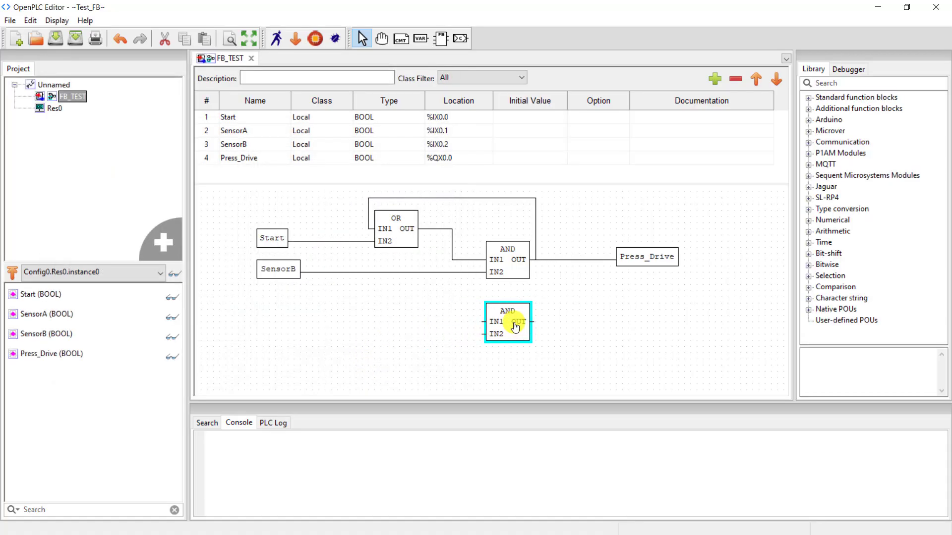
pyautogui.click(299, 313)
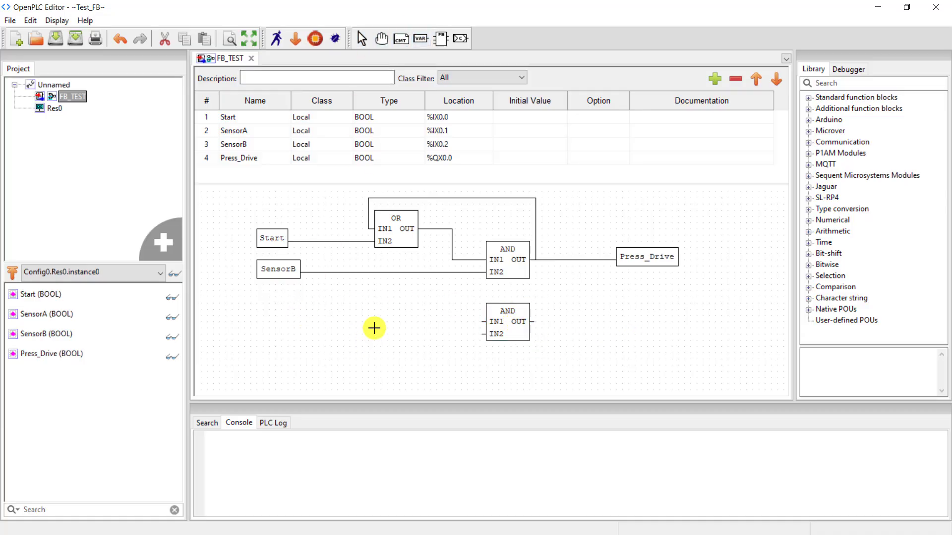
pyautogui.doubleClick(374, 328)
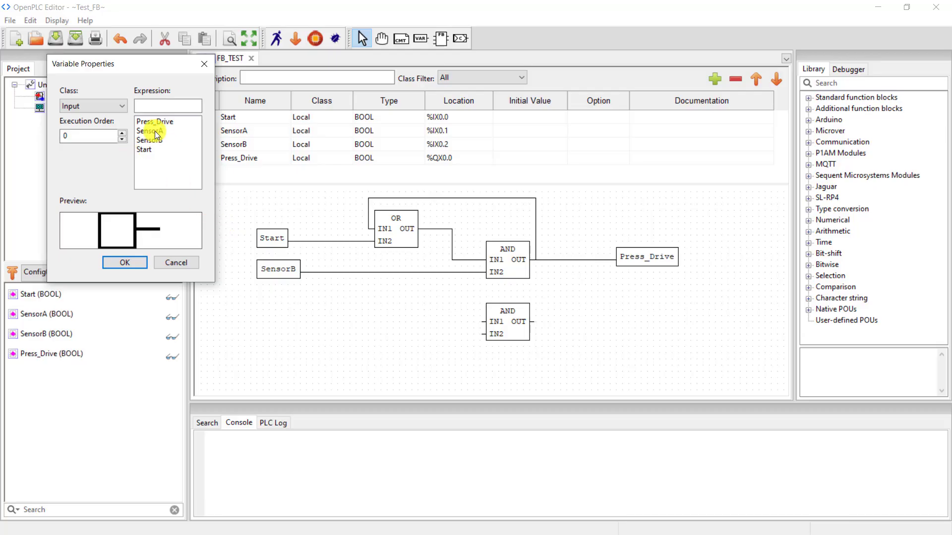
pyautogui.click(125, 262)
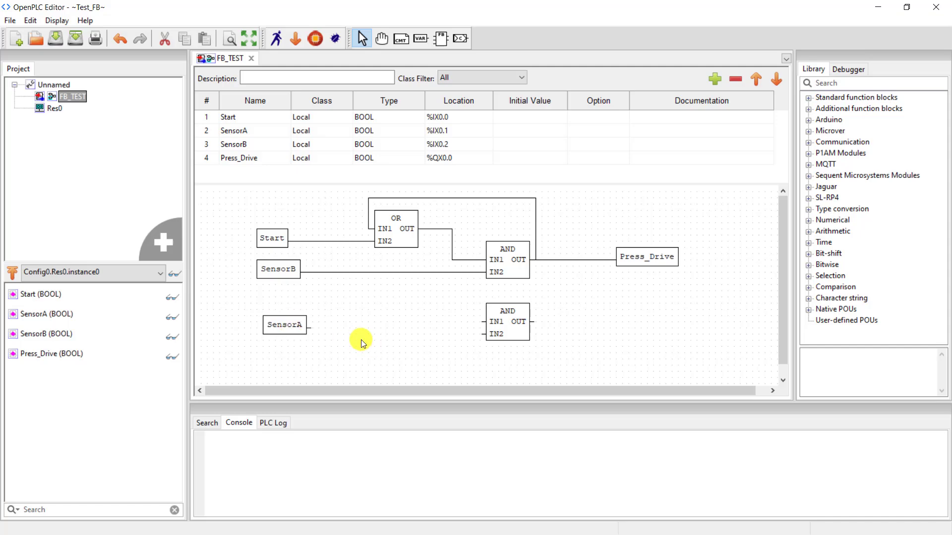
pyautogui.click(284, 324)
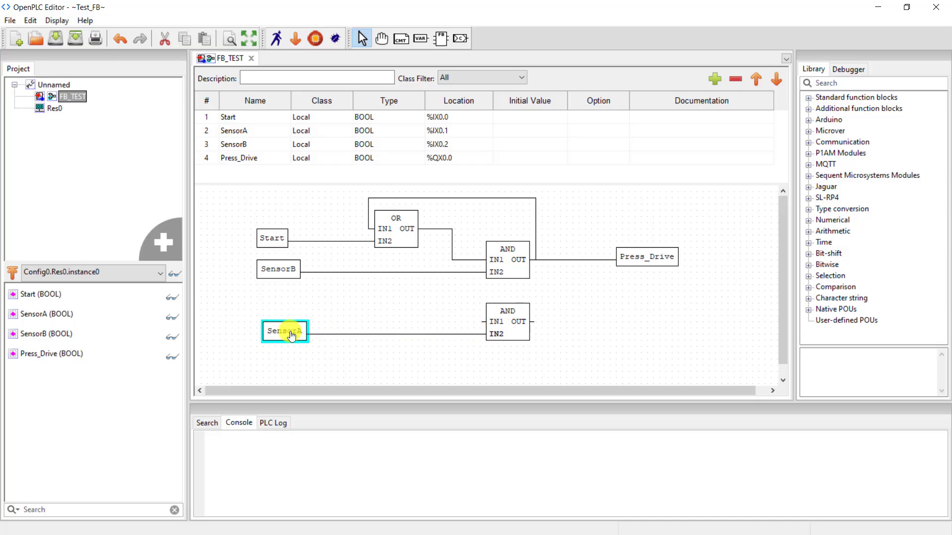
pyautogui.click(508, 322)
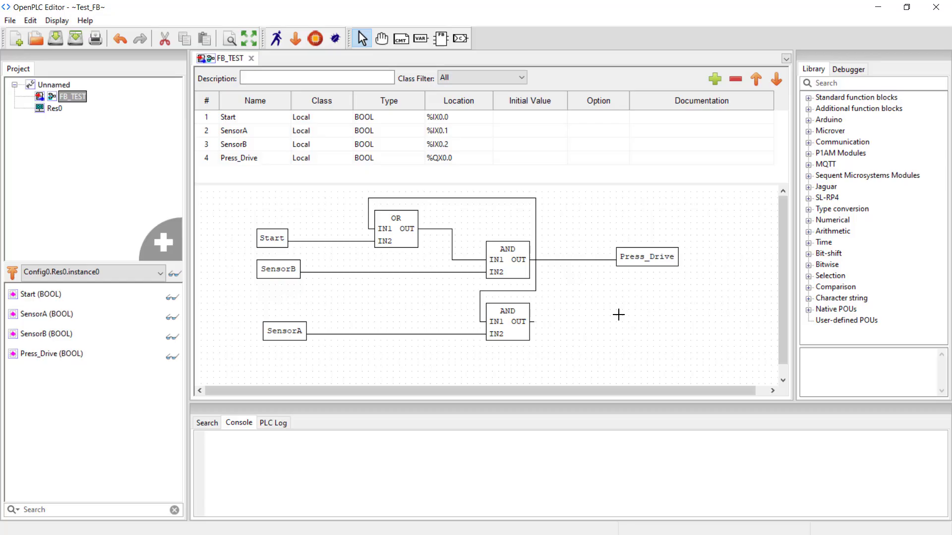
pyautogui.moveTo(809, 100)
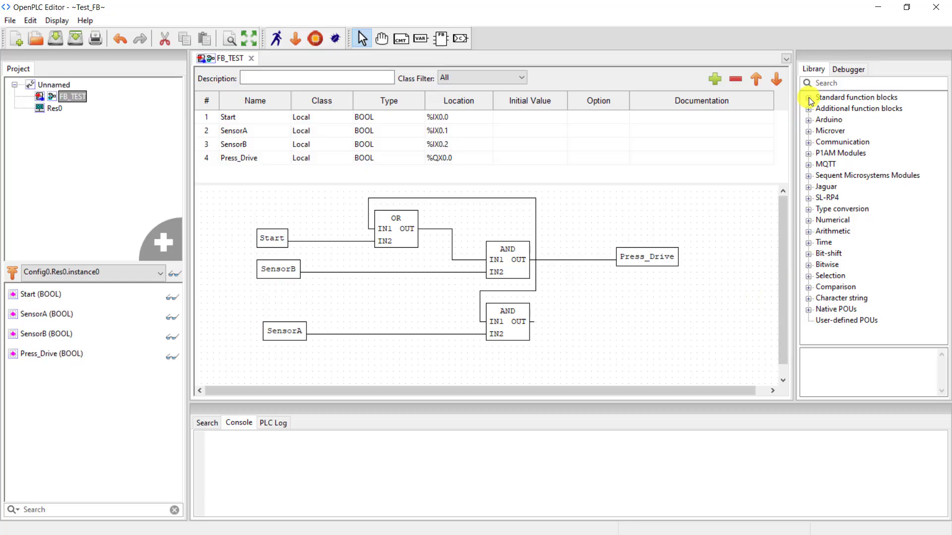
# - Browse the standard function blocks library, then place a T#5s constant input variable
pyautogui.click(810, 97)
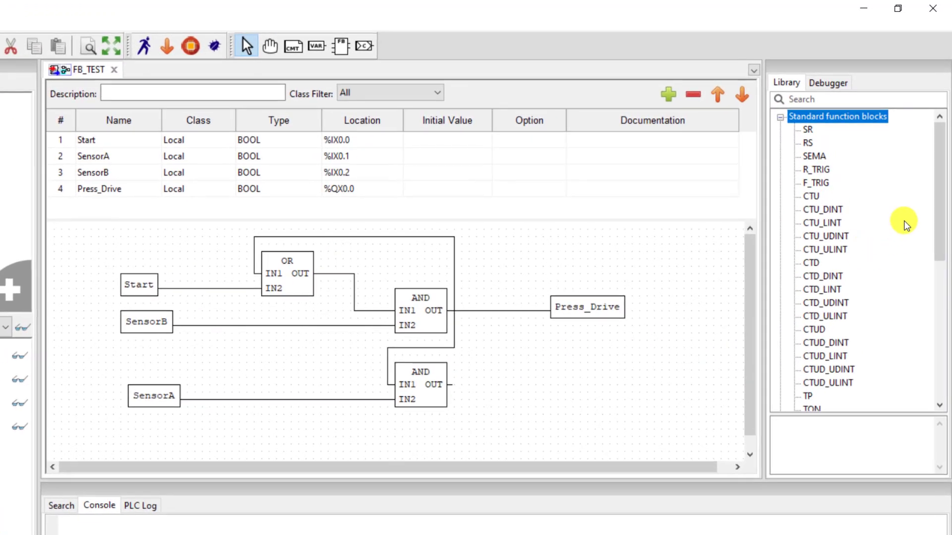
pyautogui.scroll(-3)
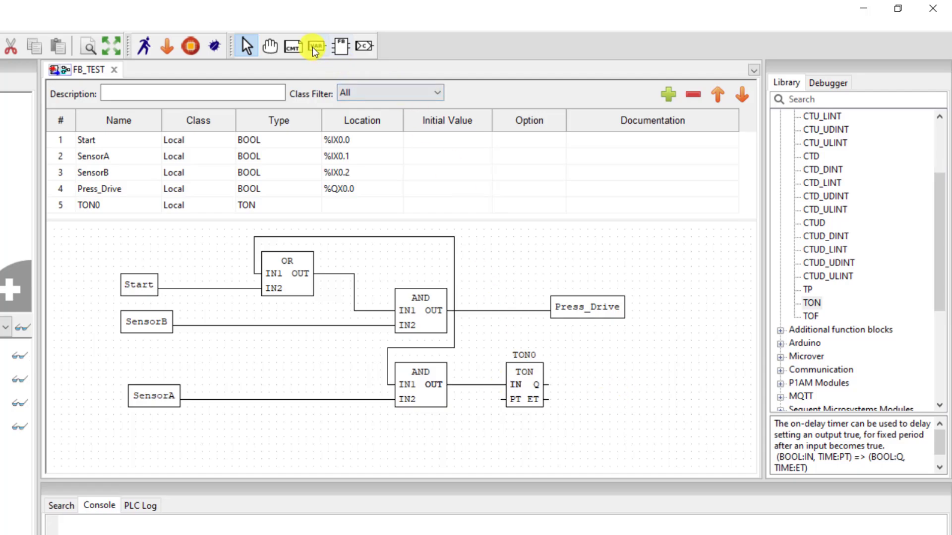
pyautogui.click(314, 46)
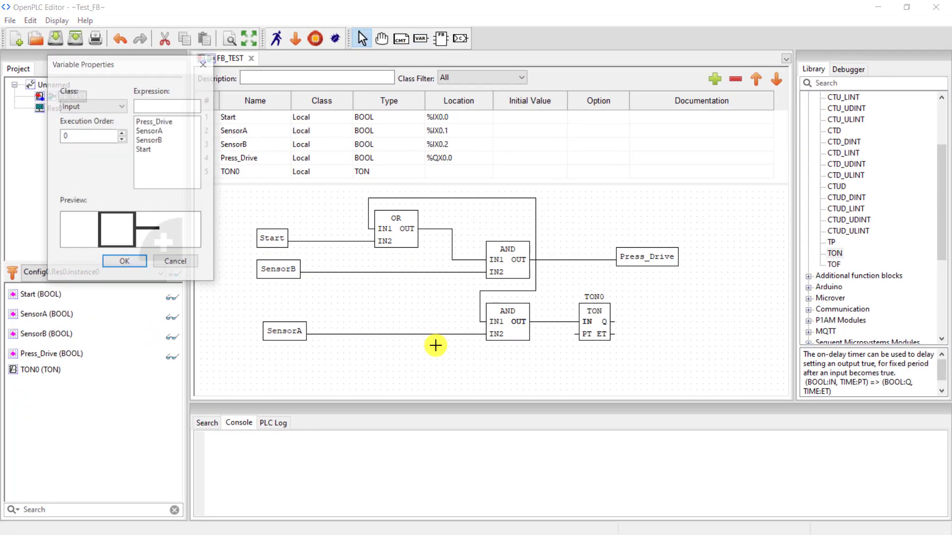
pyautogui.click(168, 105)
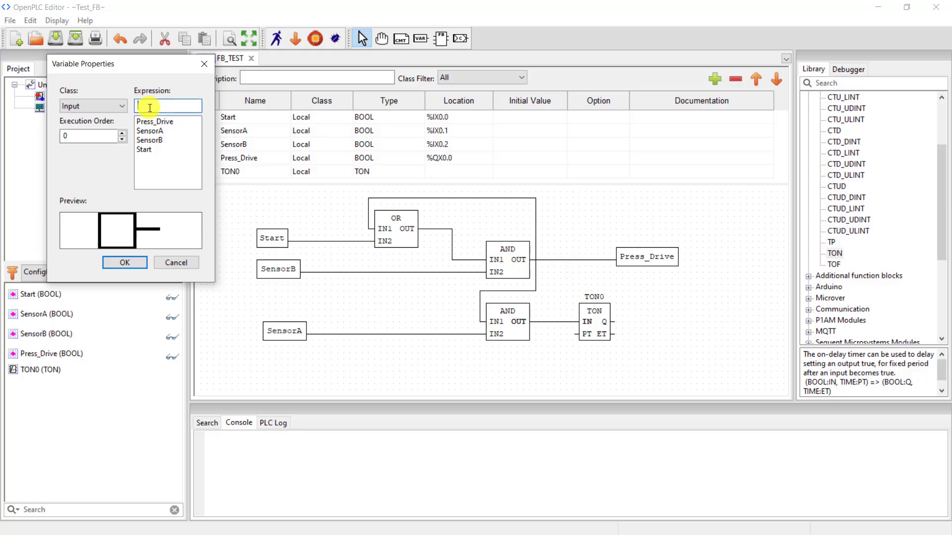
pyautogui.write('T')
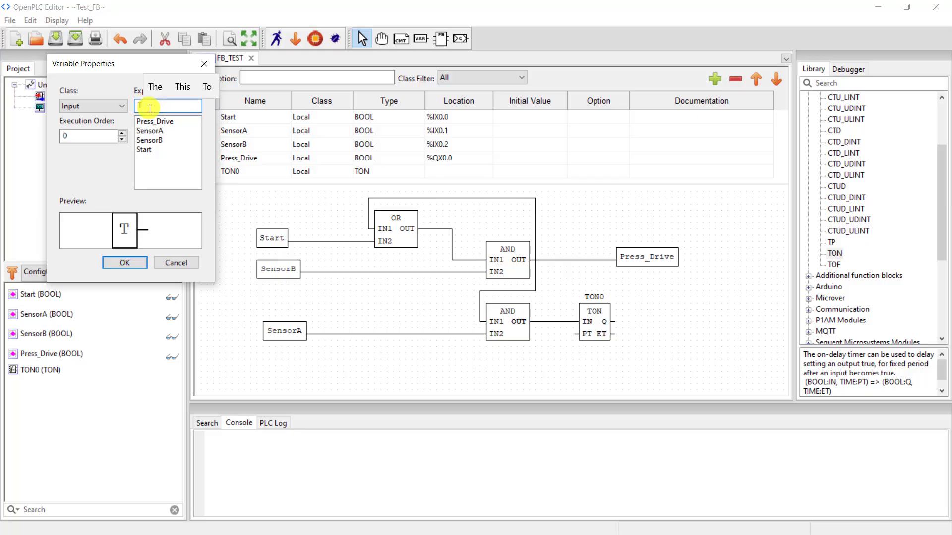
pyautogui.write('#5s')
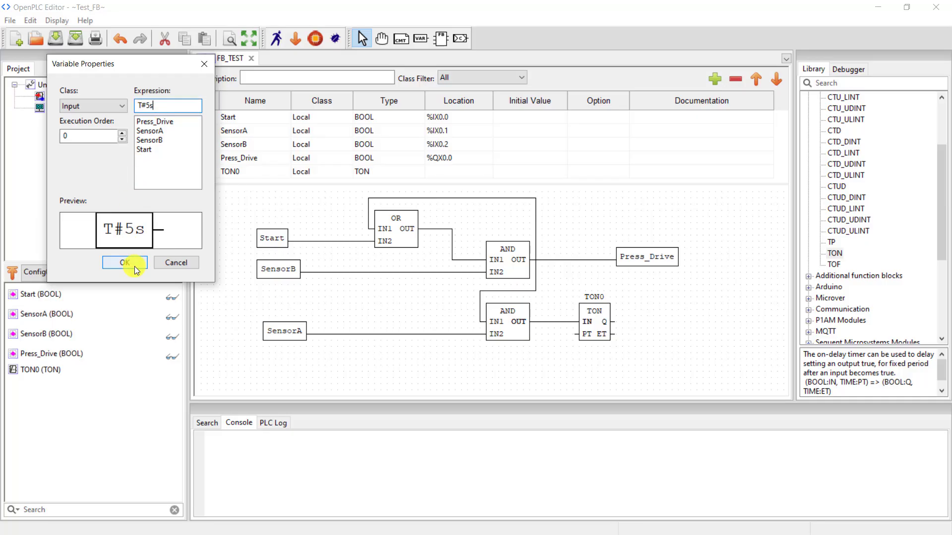
pyautogui.click(124, 262)
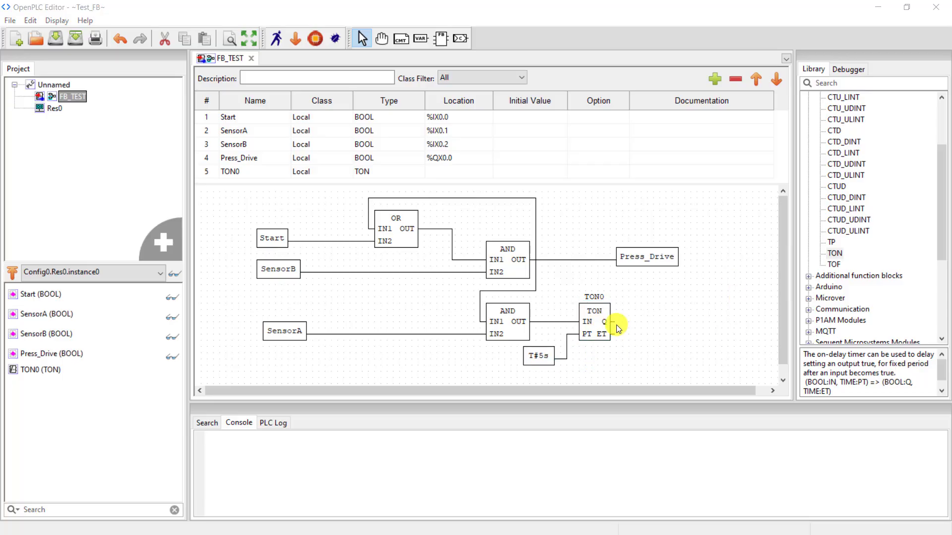
pyautogui.moveTo(506, 258)
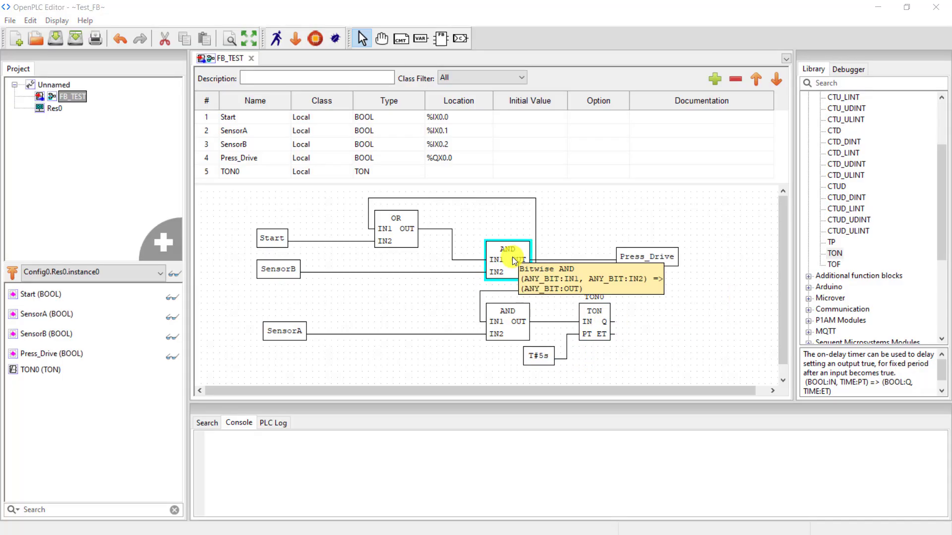
# - Raise the upper AND block's input count to three (IN1–IN3) in Block Properties
pyautogui.doubleClick(509, 259)
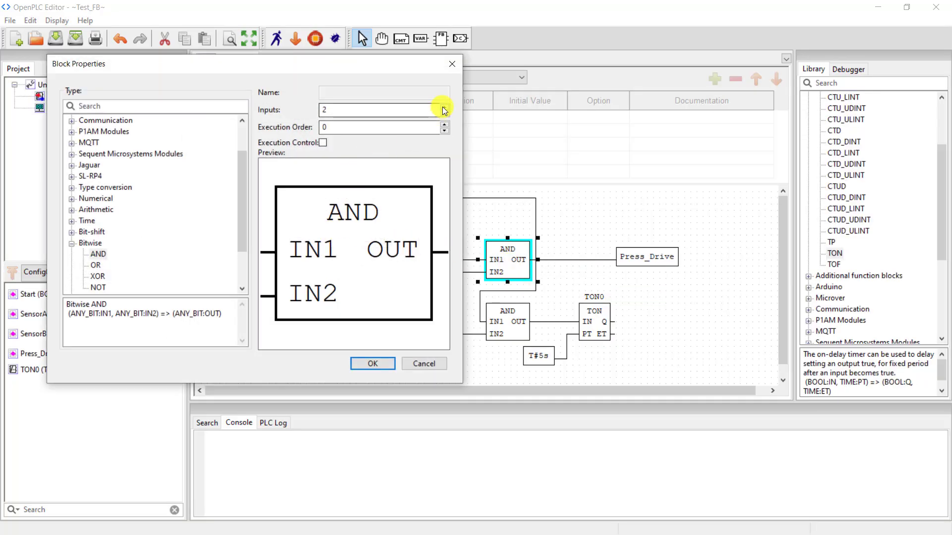
pyautogui.click(443, 106)
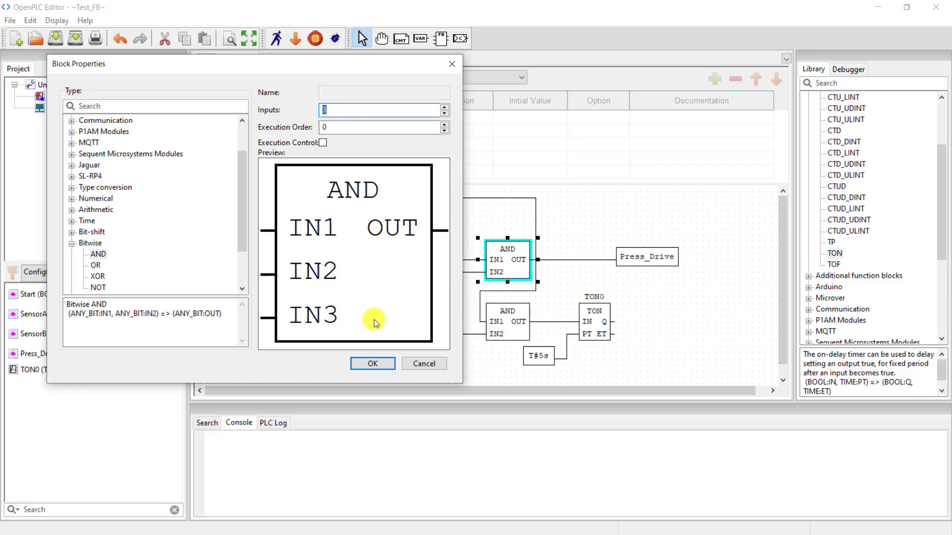
pyautogui.click(371, 364)
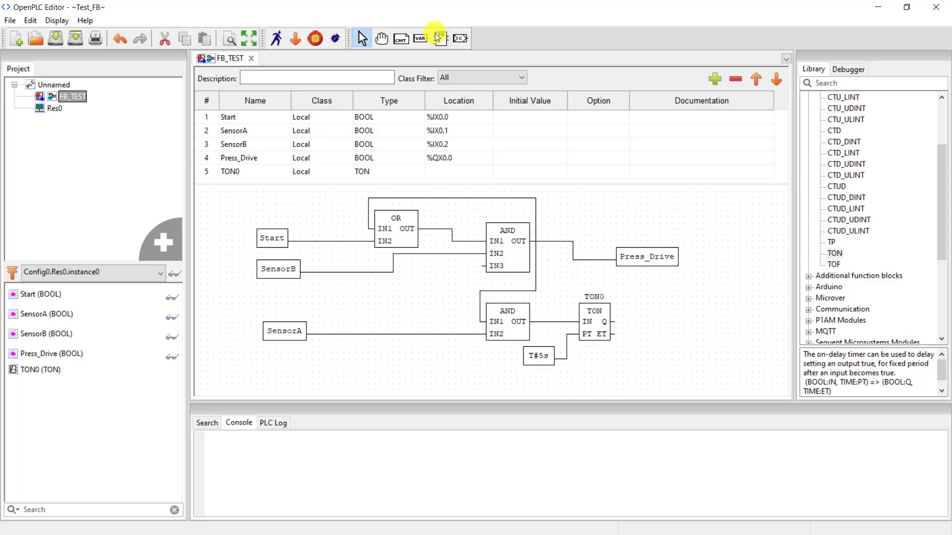
# - Add a Bitwise NOT function block and place it just right of the TON0 timer
pyautogui.click(435, 38)
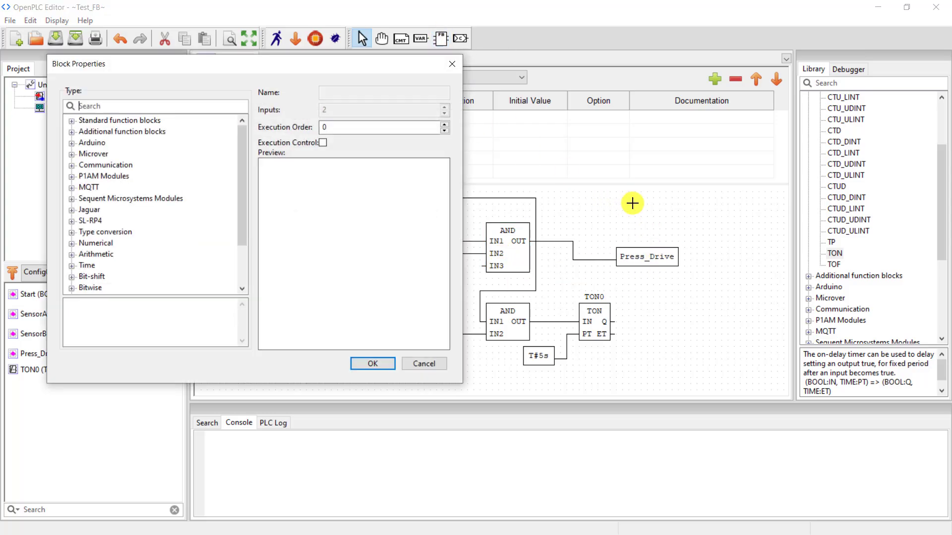
pyautogui.click(73, 287)
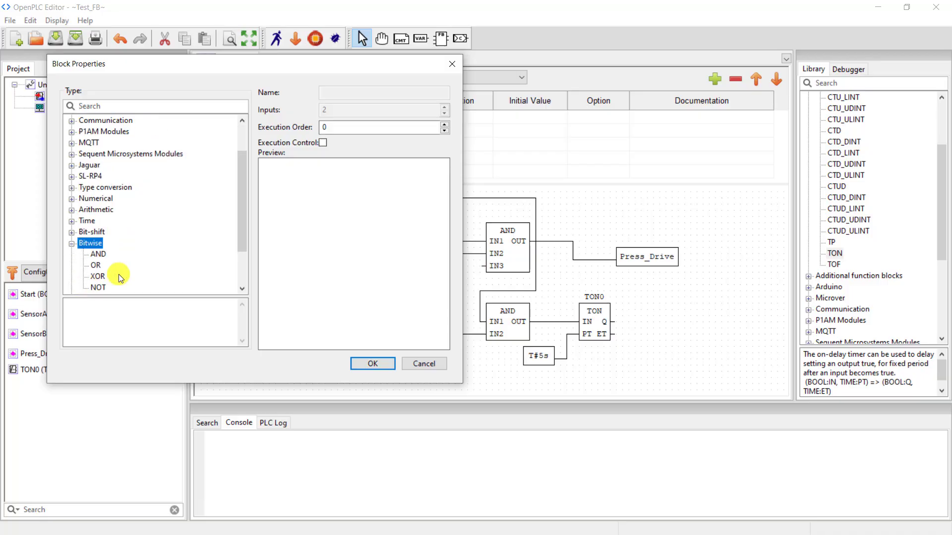
pyautogui.click(98, 287)
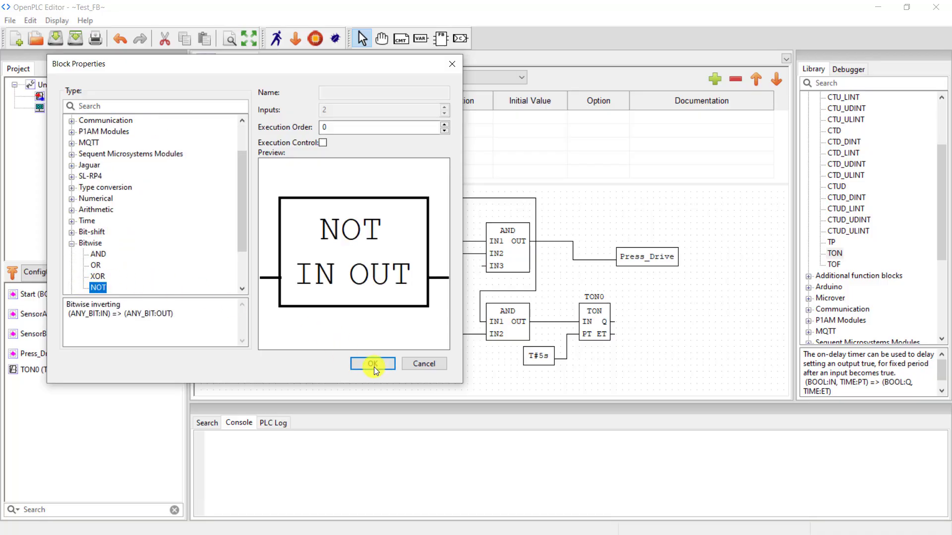
pyautogui.click(372, 363)
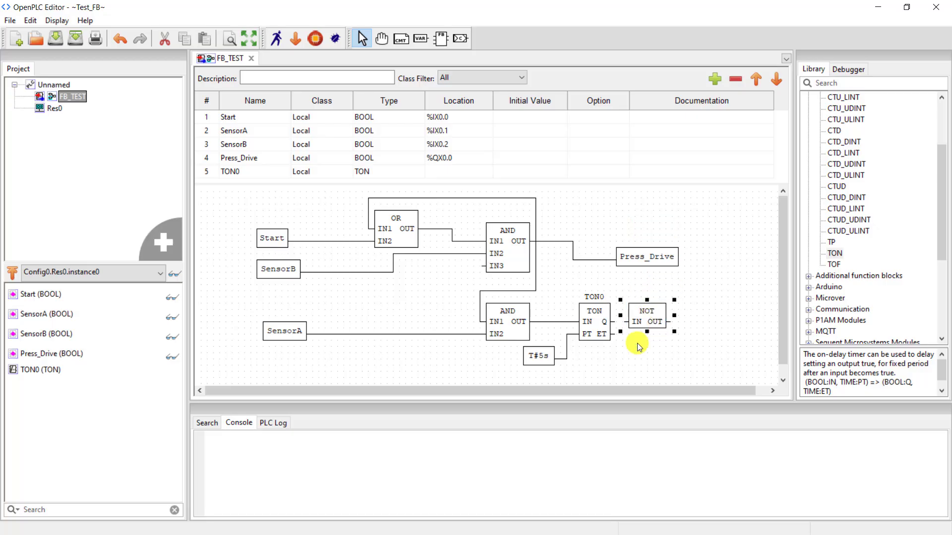
pyautogui.click(646, 316)
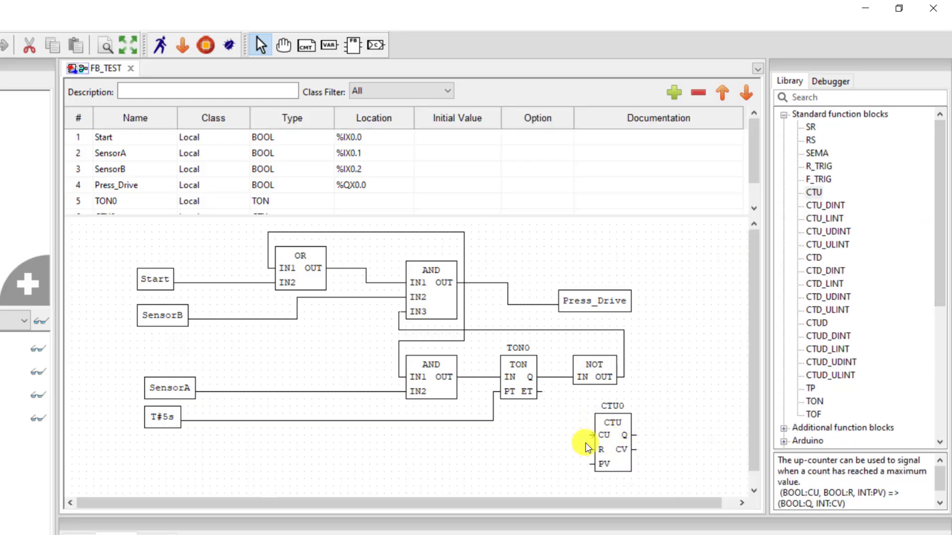
# - Add a constant input variable 100 to feed CTU0's preset PV input
pyautogui.click(613, 435)
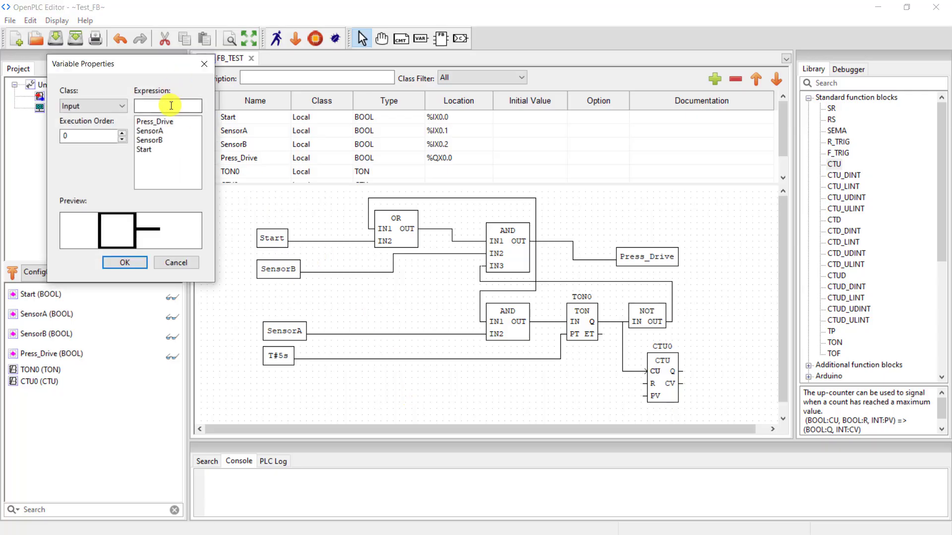
pyautogui.write('100')
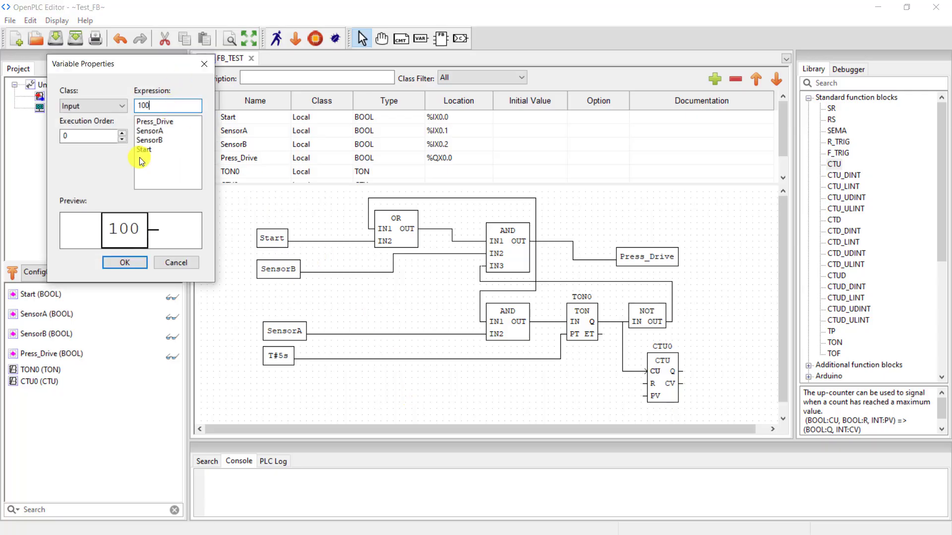
pyautogui.click(124, 263)
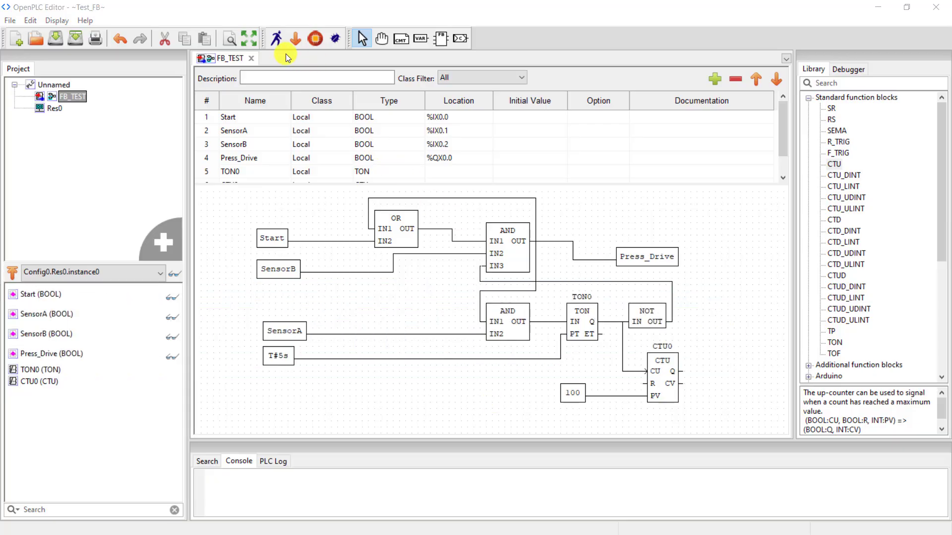
pyautogui.moveTo(275, 38)
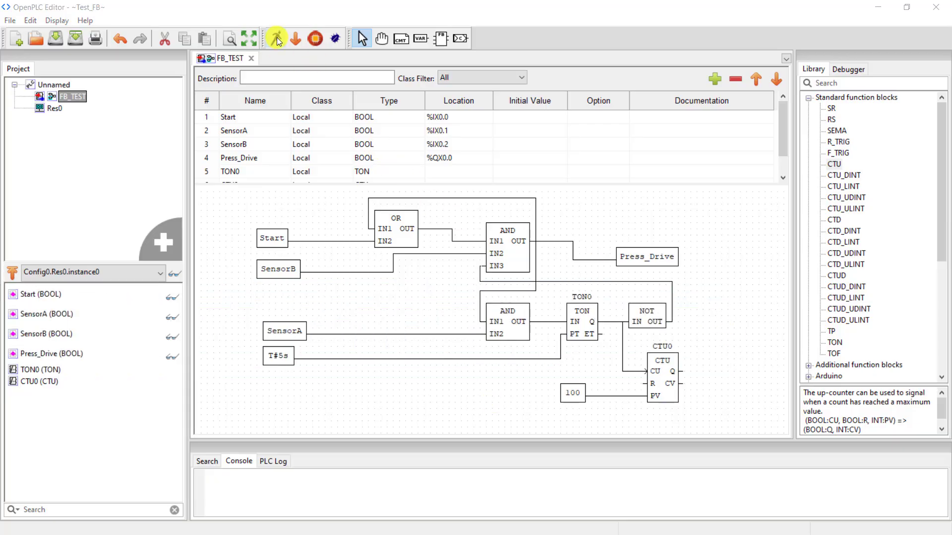
# - Start the PLC simulation and open Config0.Res0.instance0 in the live debug view
pyautogui.click(275, 38)
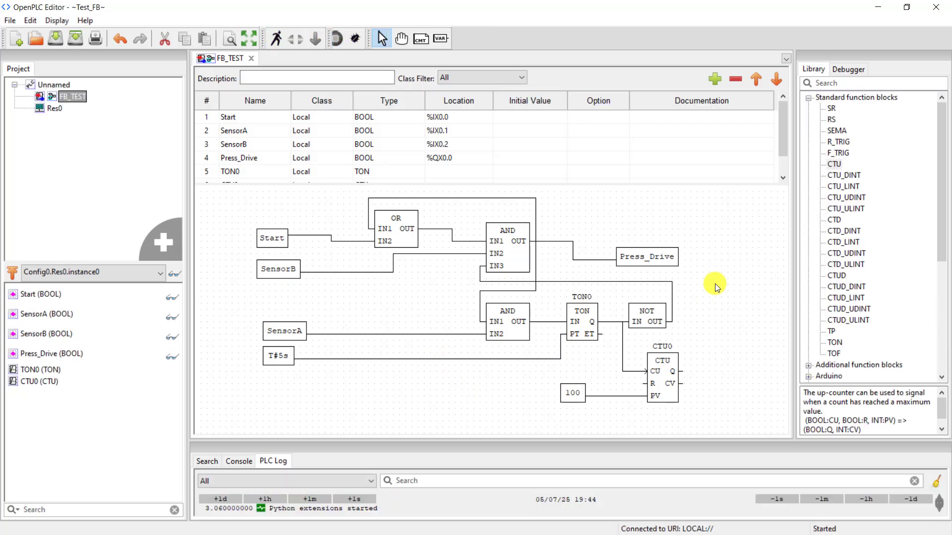
pyautogui.click(275, 38)
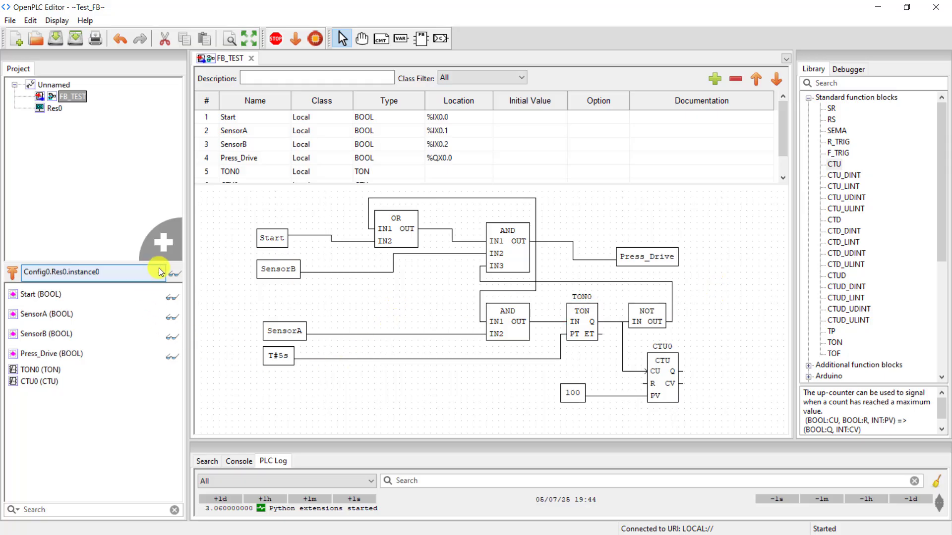
pyautogui.click(173, 272)
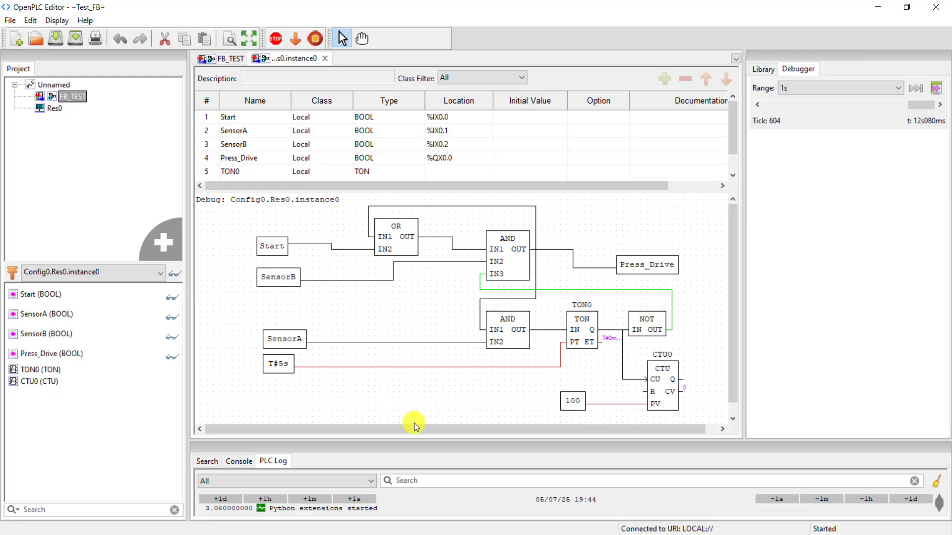
pyautogui.moveTo(422, 401)
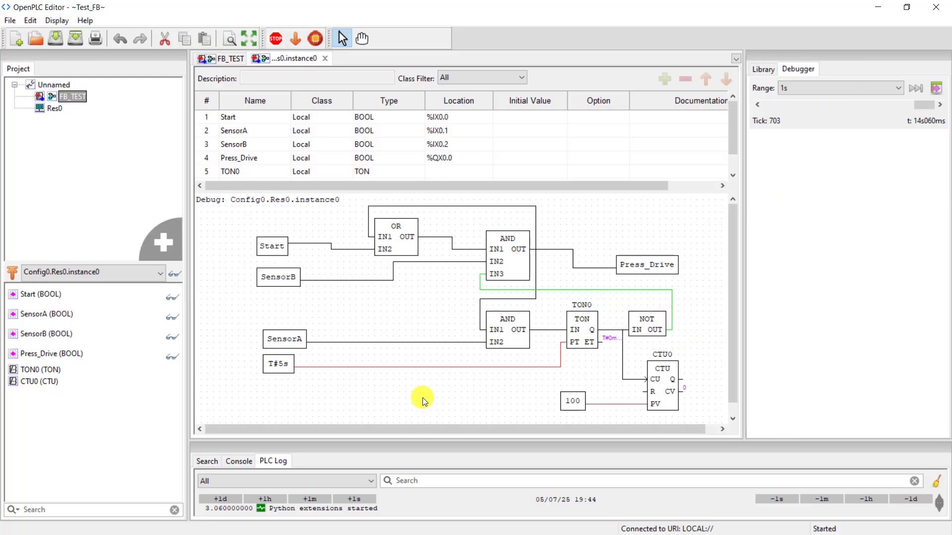
pyautogui.click(272, 246)
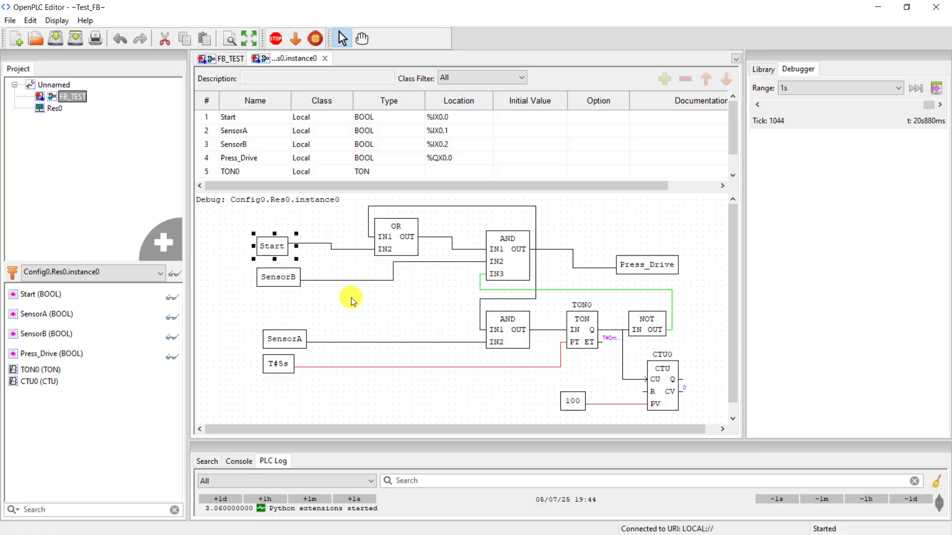
# - Force SensorB to True in the debug view
pyautogui.click(278, 277)
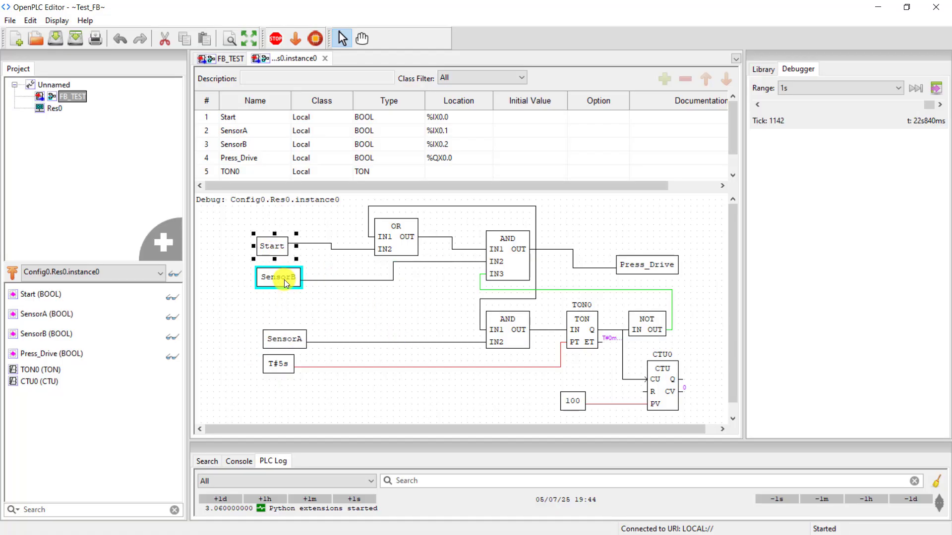
pyautogui.rightClick(278, 276)
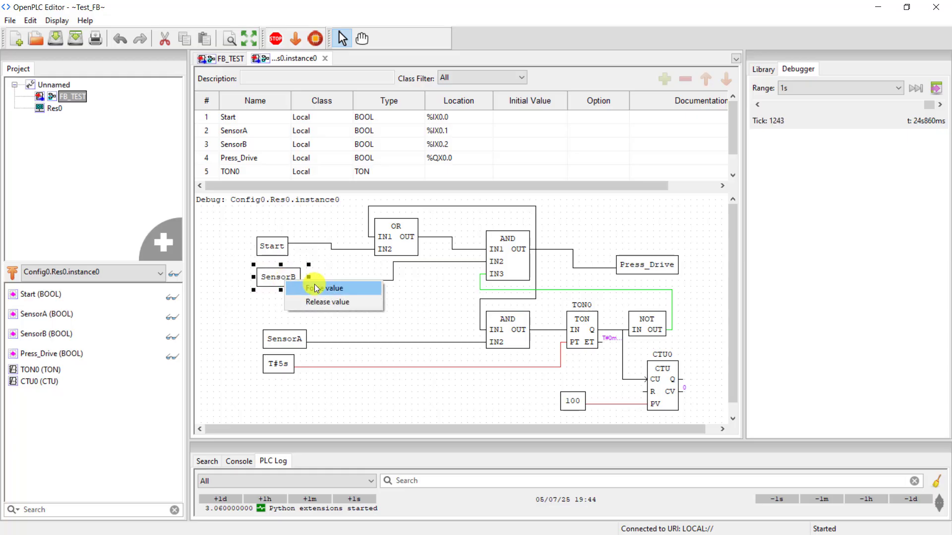
pyautogui.click(329, 287)
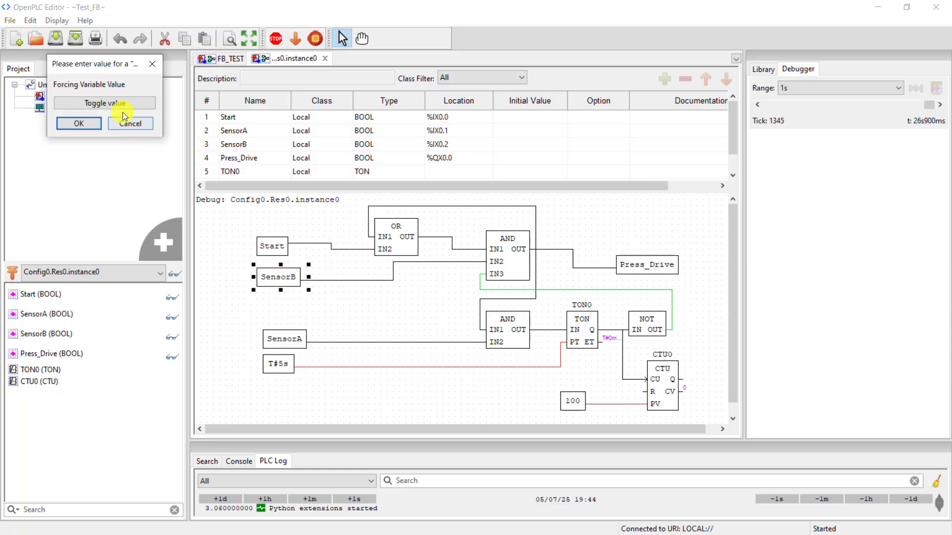
pyautogui.click(130, 123)
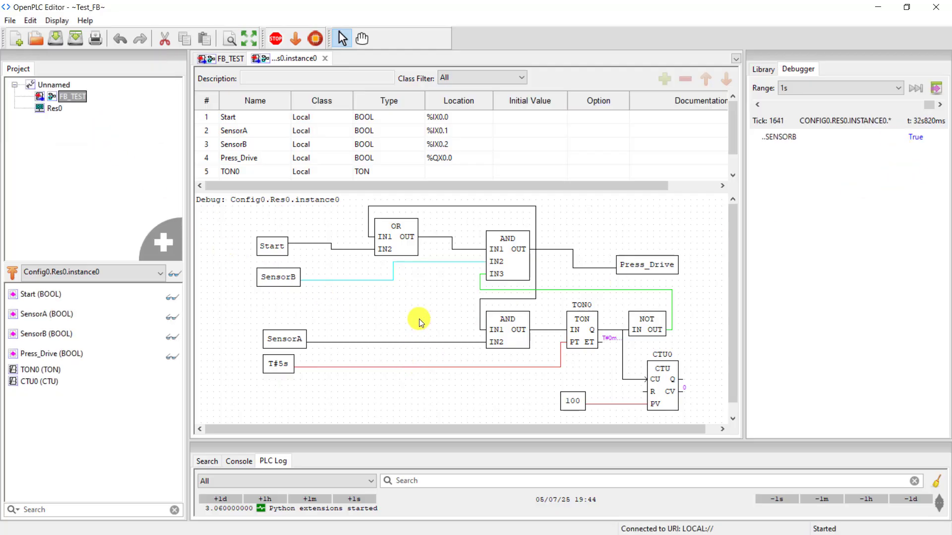
# - Force Start to True, then force it back to False
pyautogui.click(272, 246)
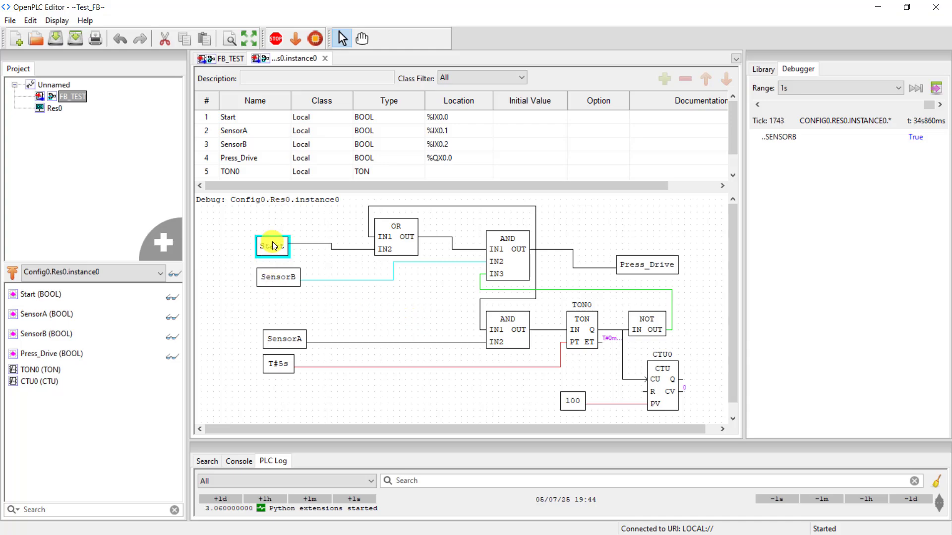
pyautogui.doubleClick(272, 245)
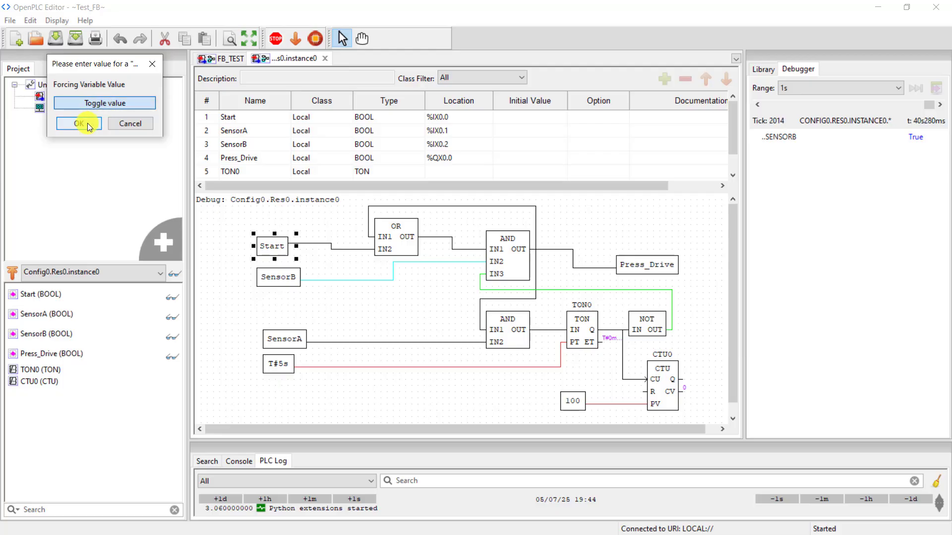
pyautogui.click(78, 124)
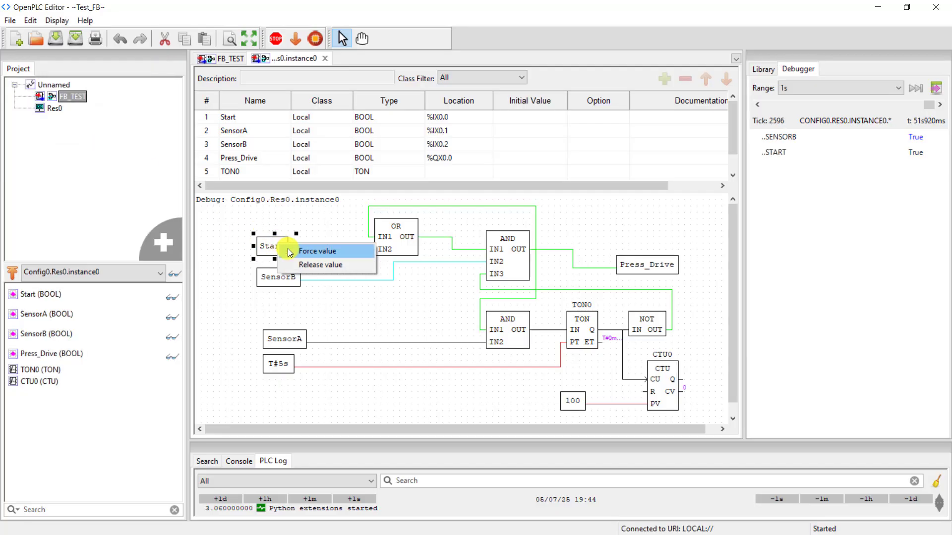
pyautogui.click(317, 251)
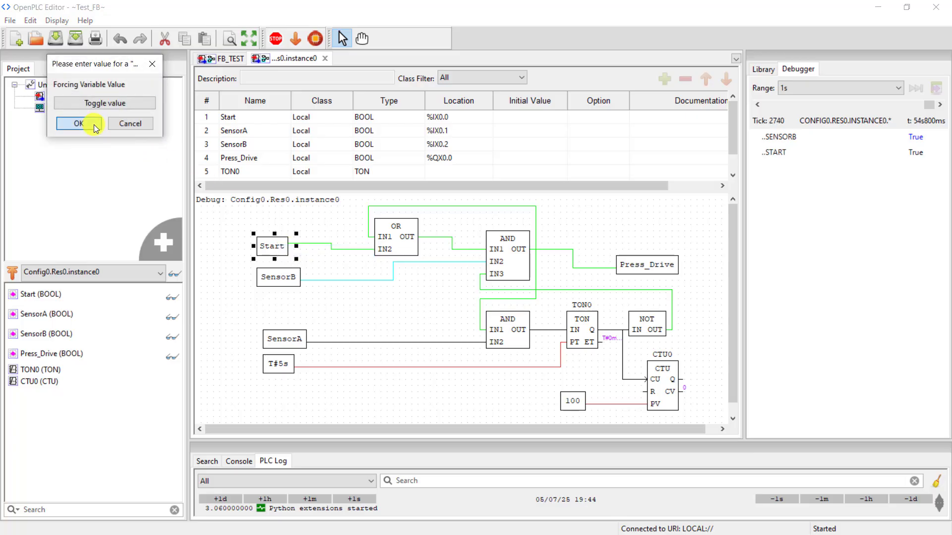
pyautogui.click(78, 124)
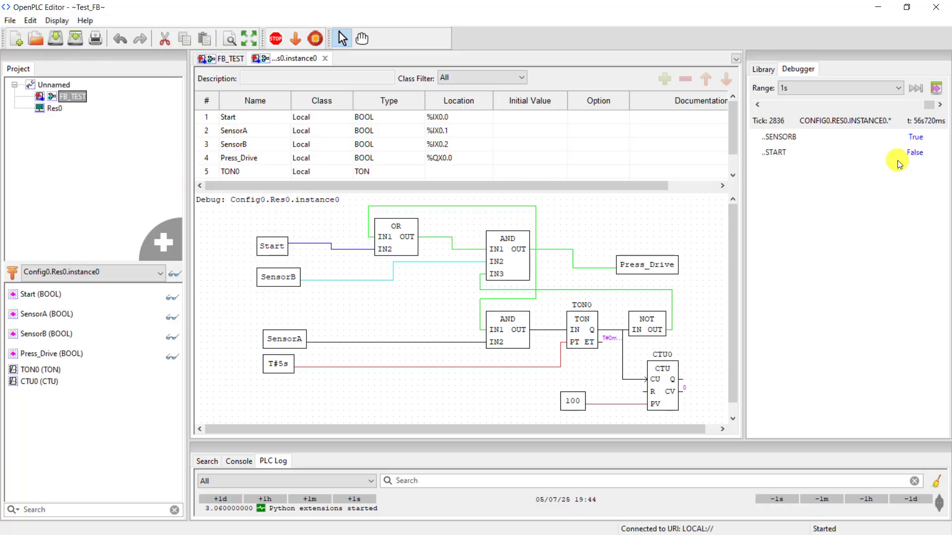
pyautogui.moveTo(476, 393)
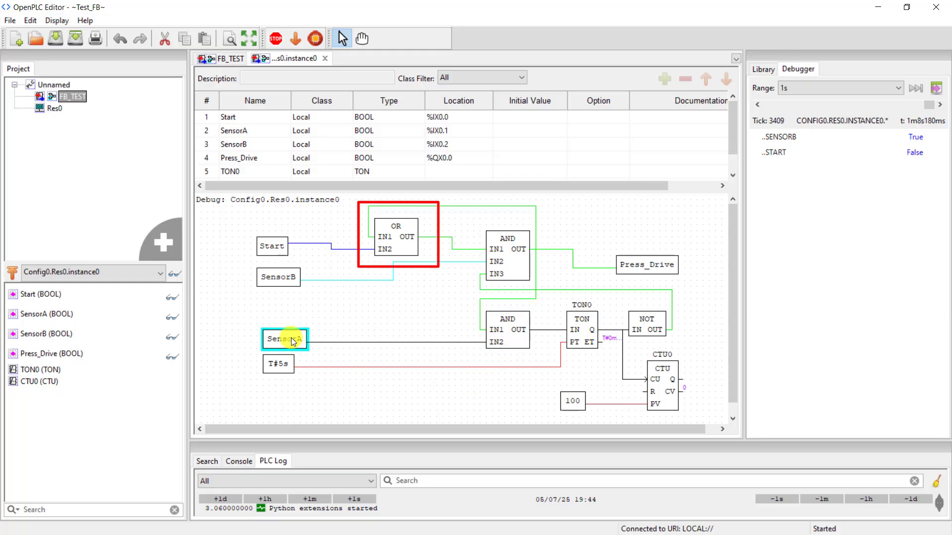
# - Force SensorA's value to True
pyautogui.rightClick(286, 338)
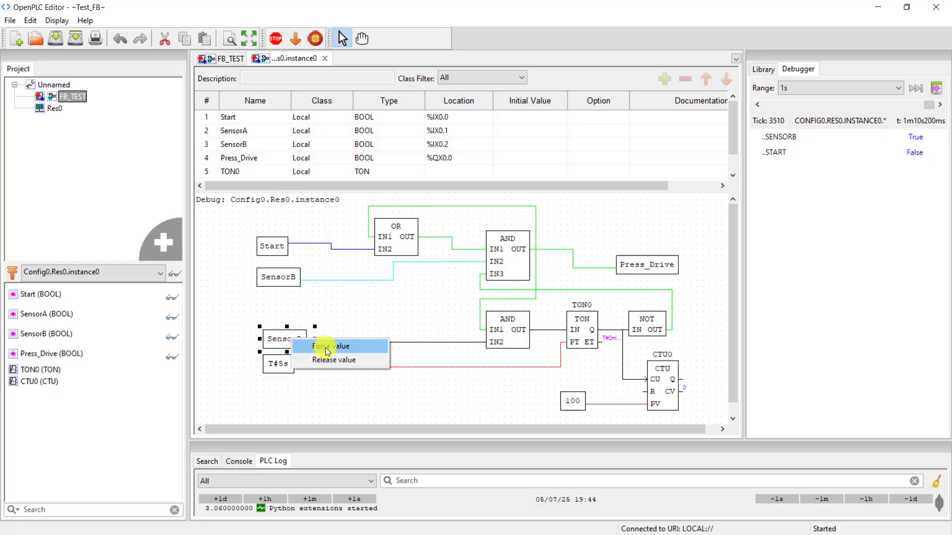
pyautogui.click(330, 346)
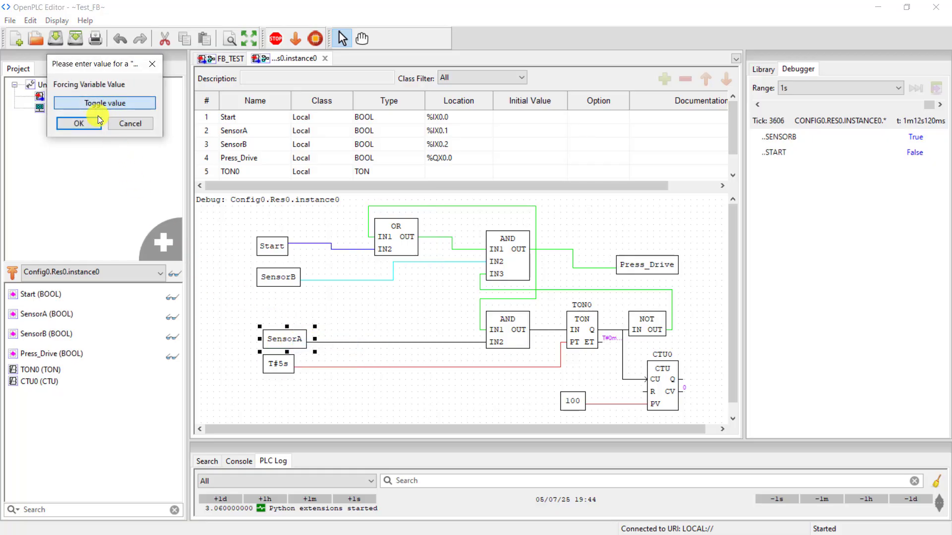
pyautogui.click(77, 124)
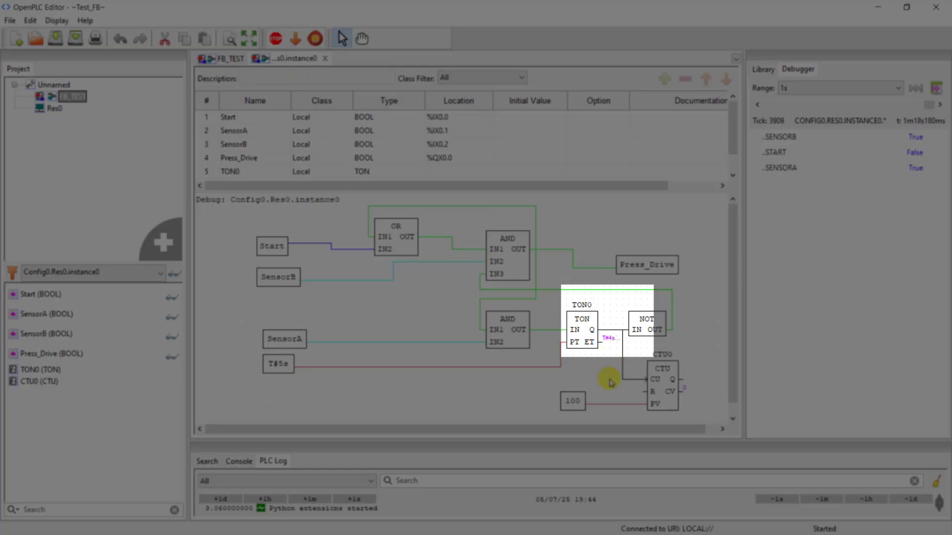
pyautogui.moveTo(462, 303)
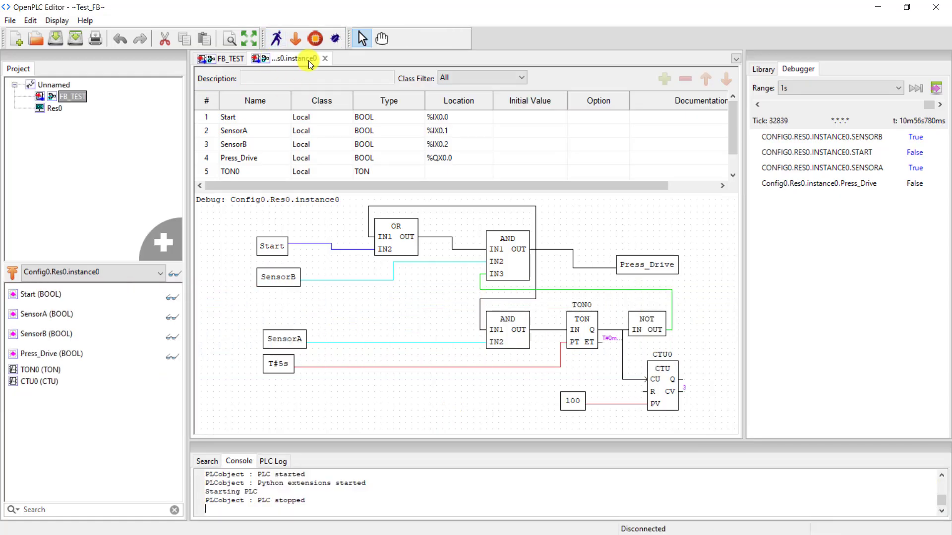
# - Close the debug tab, remove the Start and SensorA wires, and rewire them through NOT blocks
pyautogui.click(325, 58)
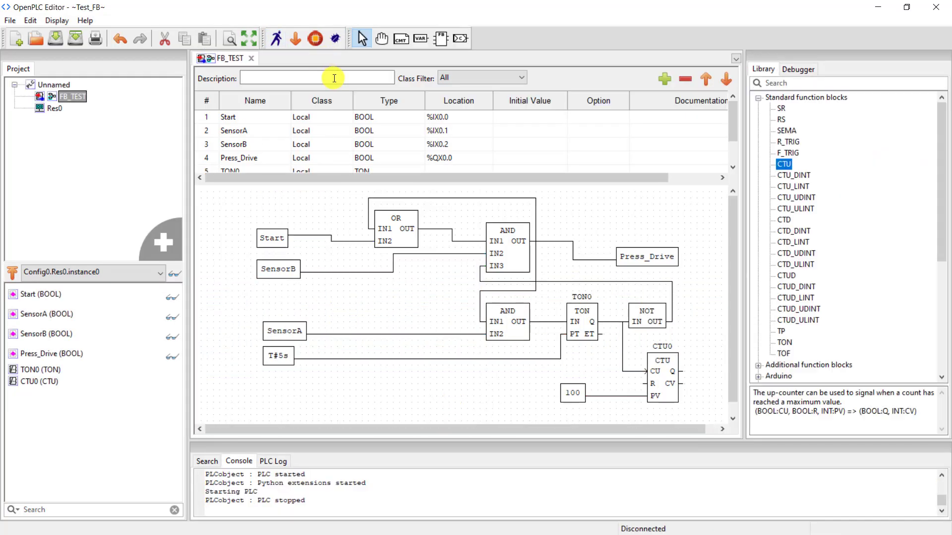
pyautogui.click(340, 242)
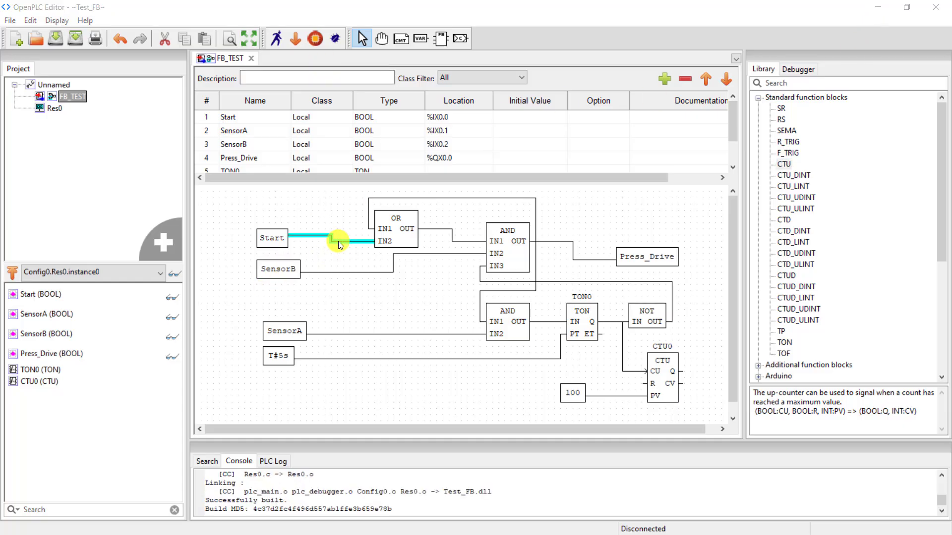
pyautogui.click(388, 361)
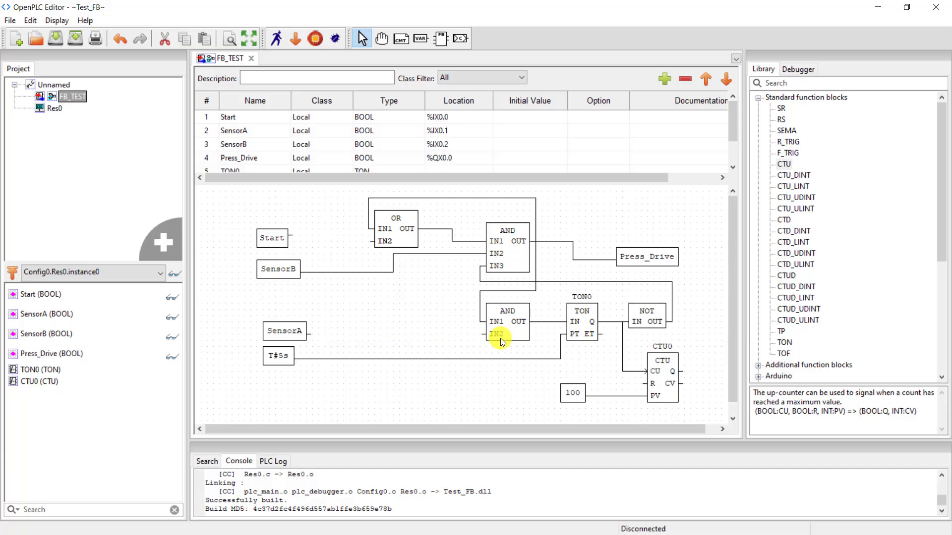
pyautogui.click(646, 318)
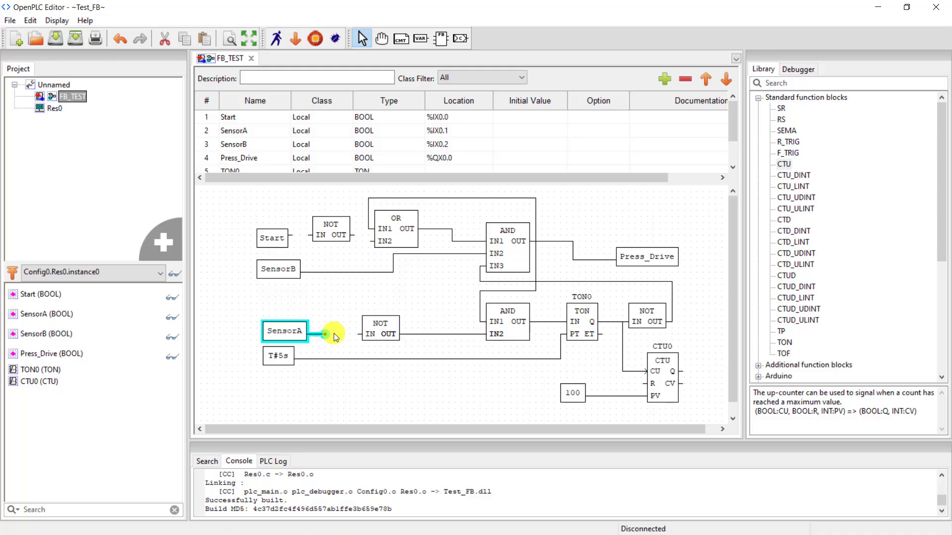
pyautogui.click(272, 237)
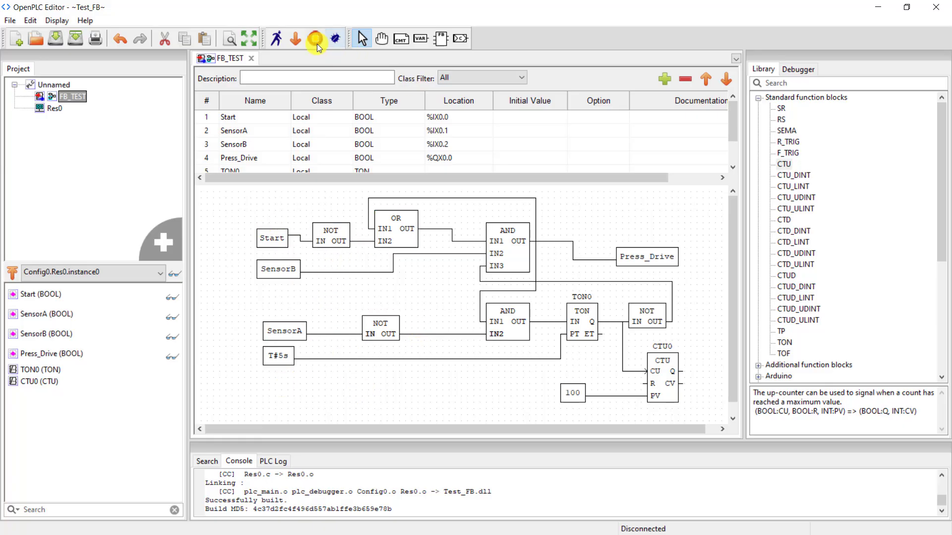
# - Build the program and select Arduino Nano as the upload target board
pyautogui.click(315, 39)
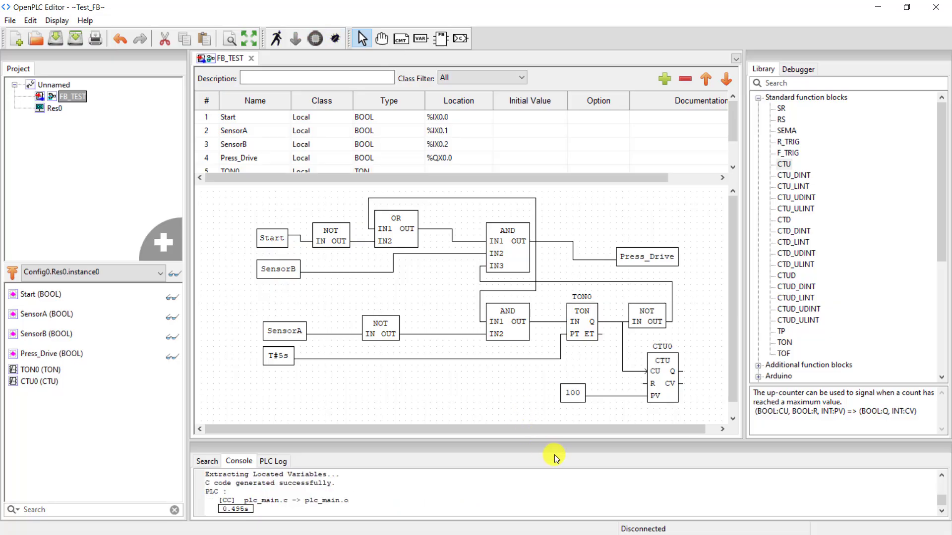
pyautogui.click(295, 38)
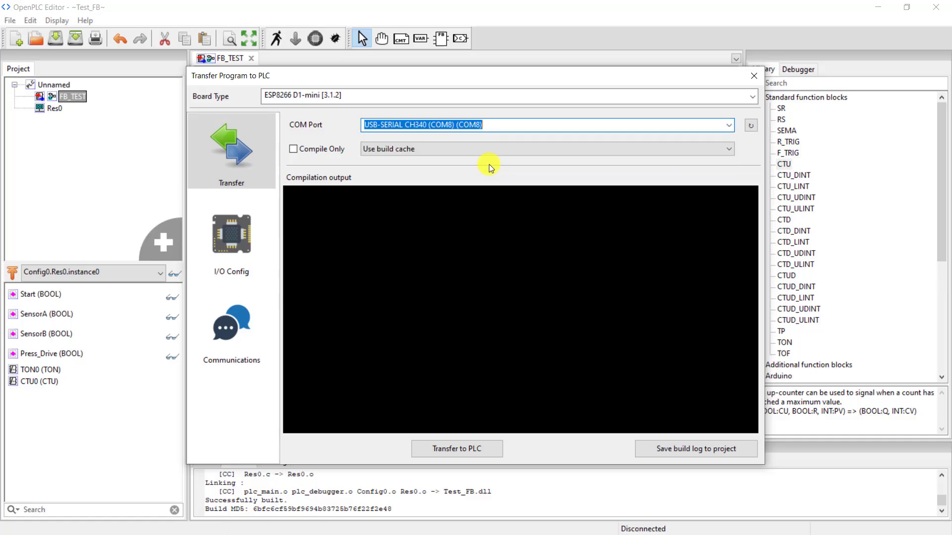
pyautogui.moveTo(623, 98)
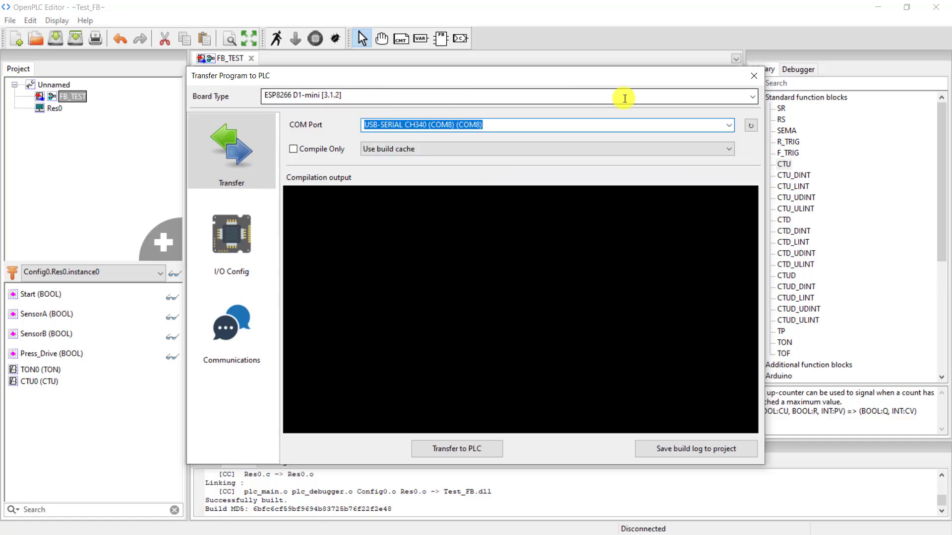
pyautogui.click(751, 96)
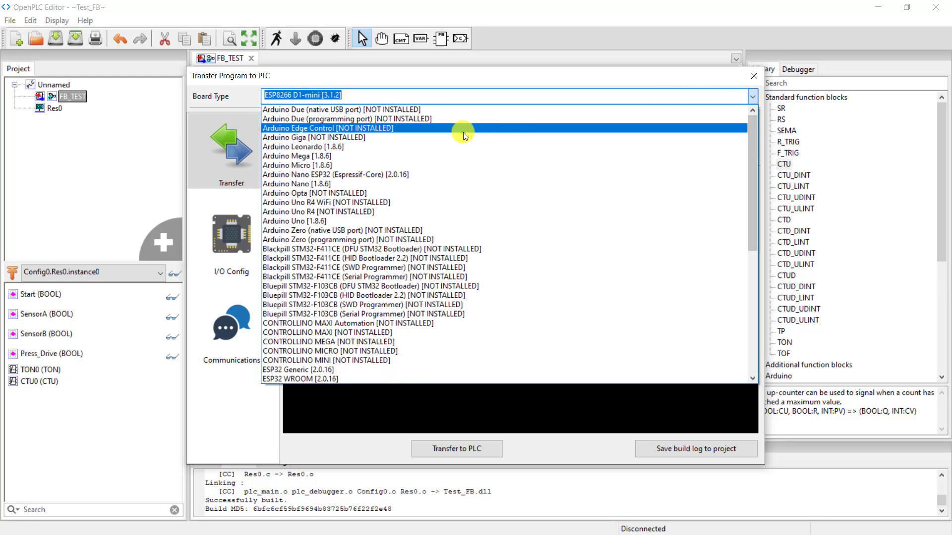
pyautogui.click(297, 184)
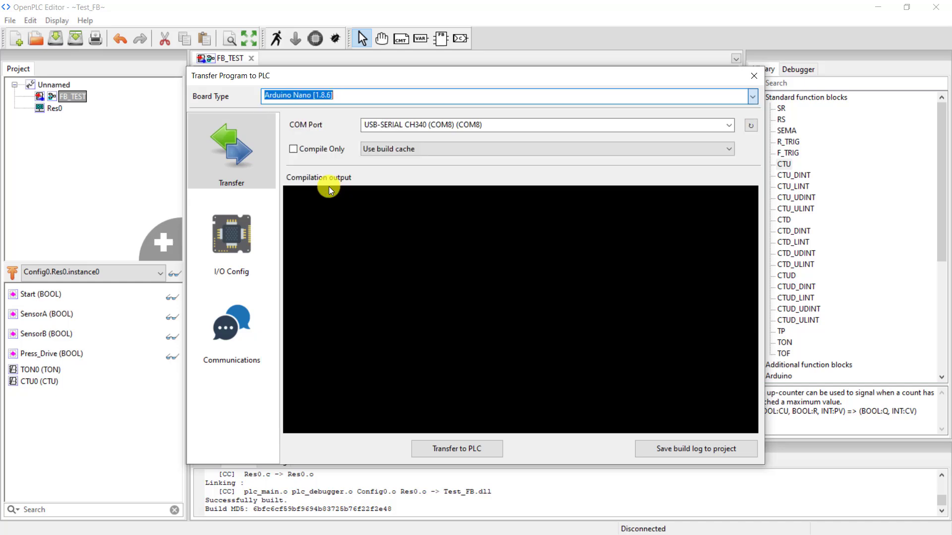
# - Enable Modbus RTU serial communication and transfer the program to the Arduino Nano
pyautogui.click(232, 236)
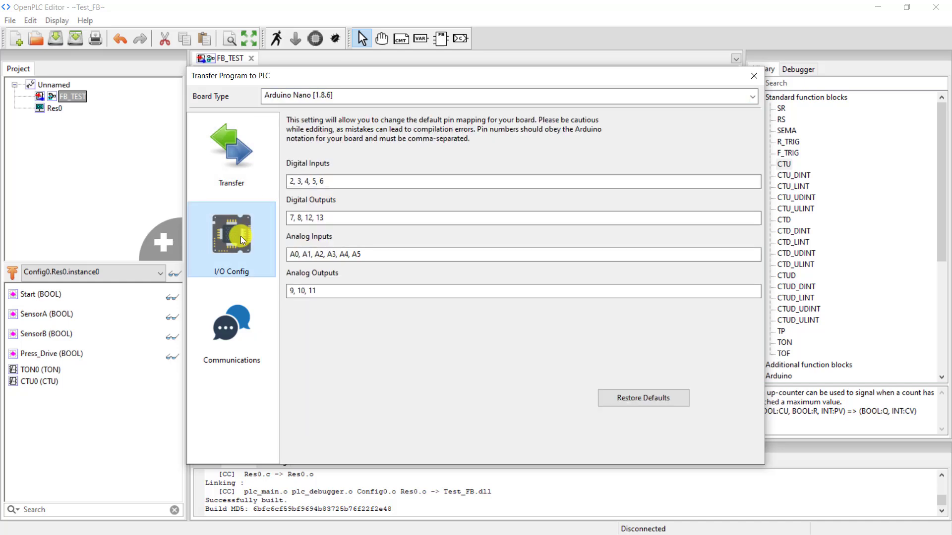
pyautogui.click(232, 328)
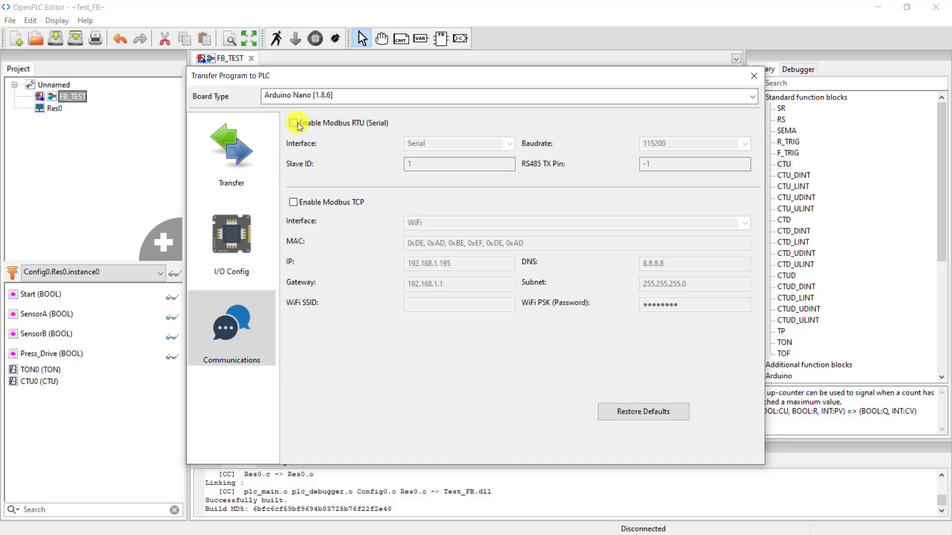
pyautogui.click(292, 122)
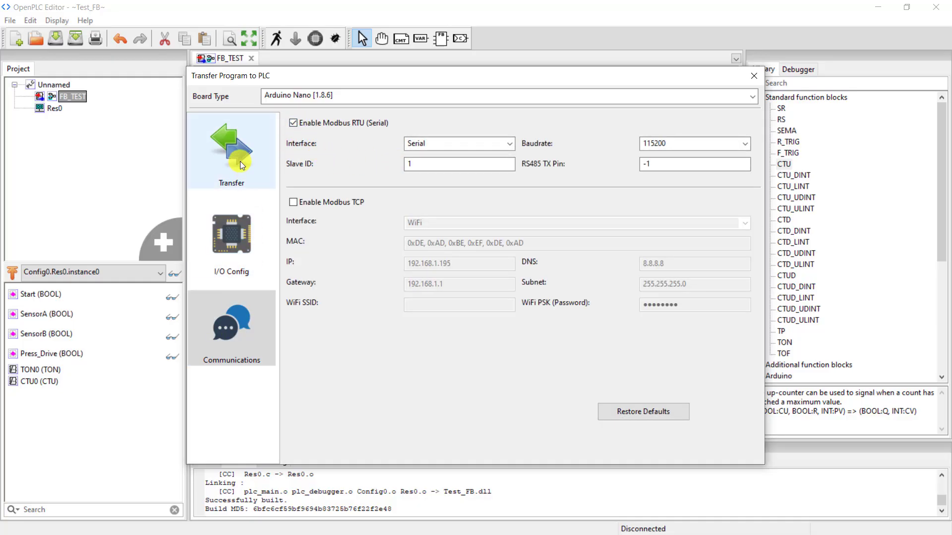
pyautogui.click(232, 150)
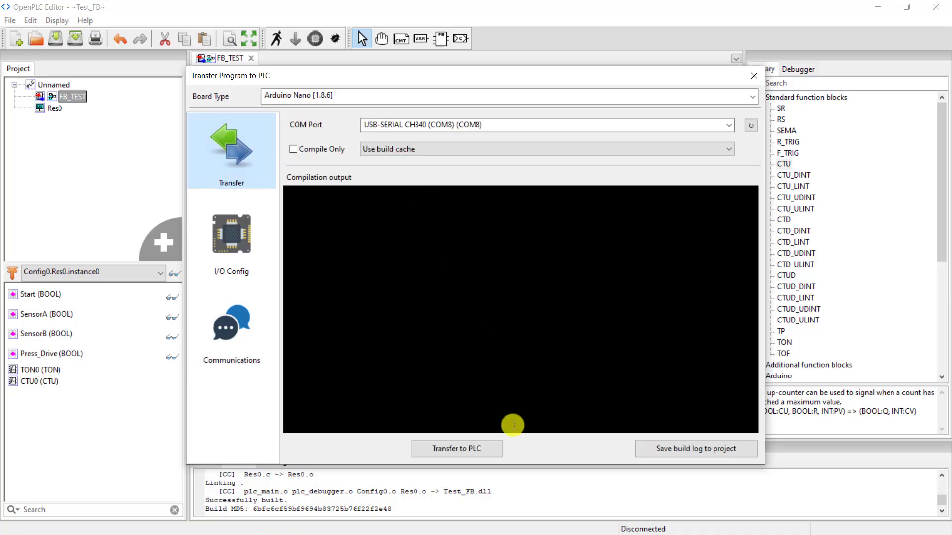
pyautogui.moveTo(457, 449)
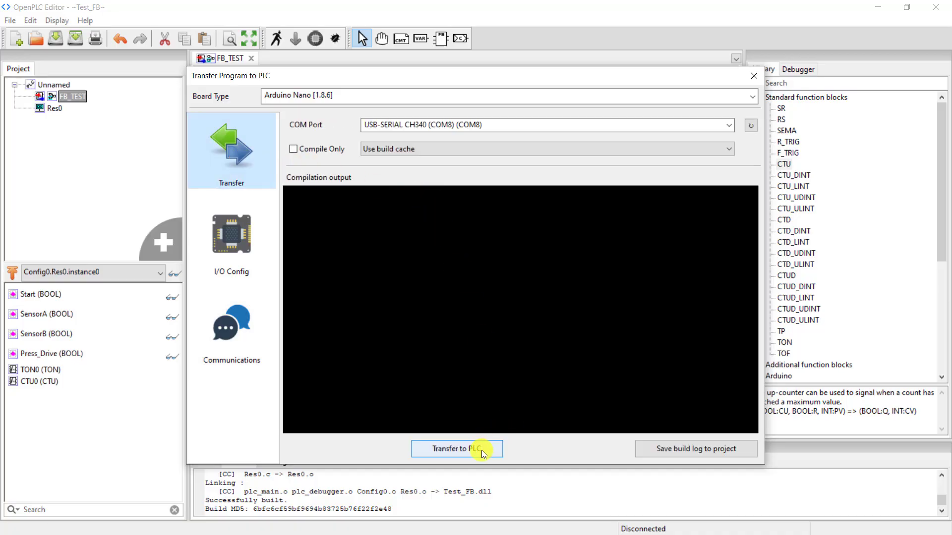
pyautogui.click(456, 449)
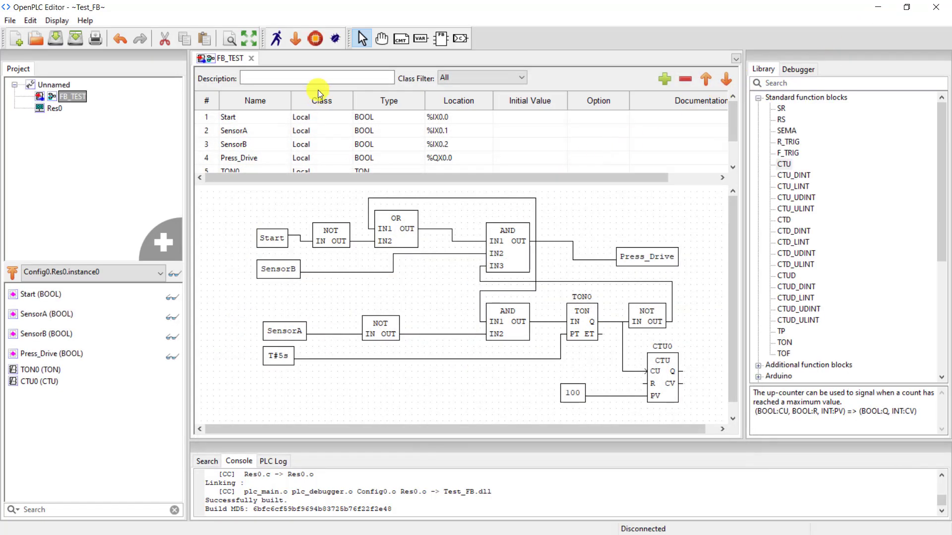
# - Set the remote debugger to Serial - RTU on the USB-SERIAL CH340 port
pyautogui.click(275, 38)
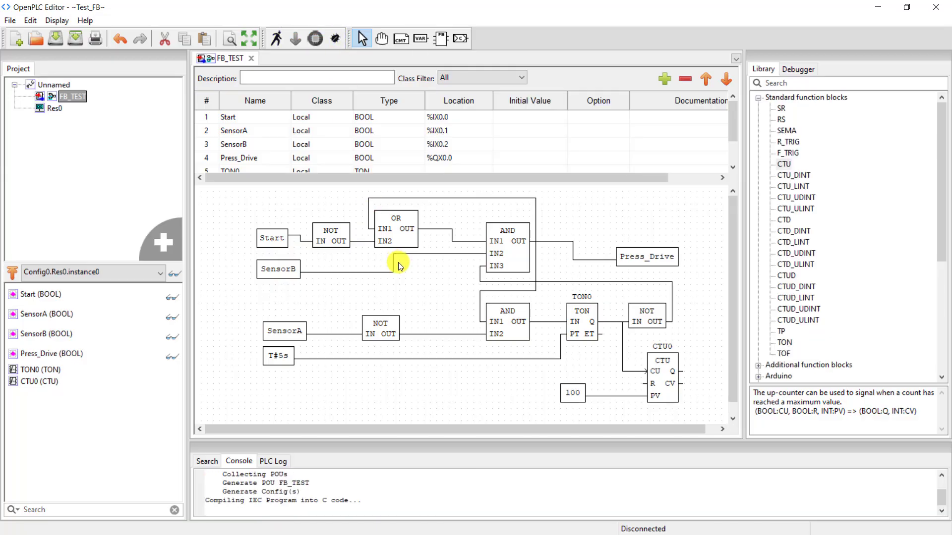
pyautogui.moveTo(398, 279)
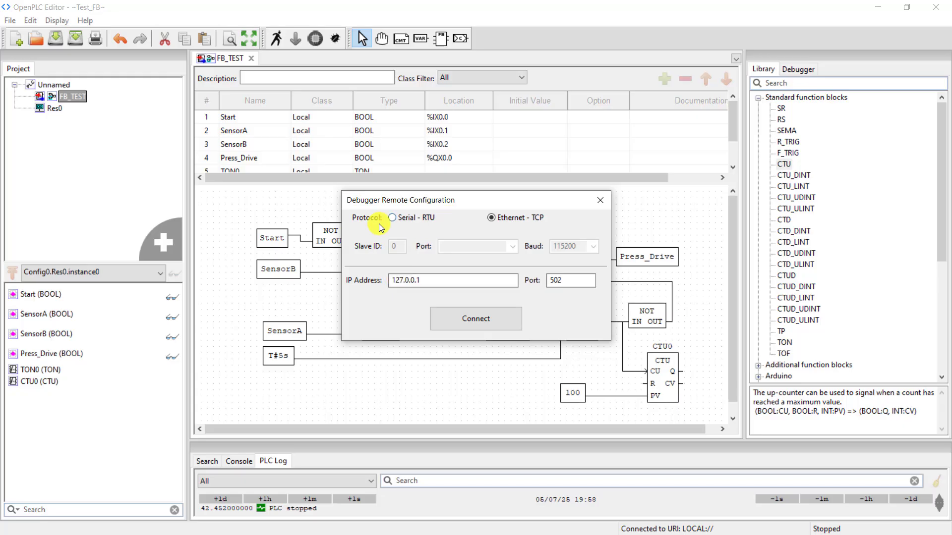
pyautogui.click(393, 217)
pyautogui.write('1')
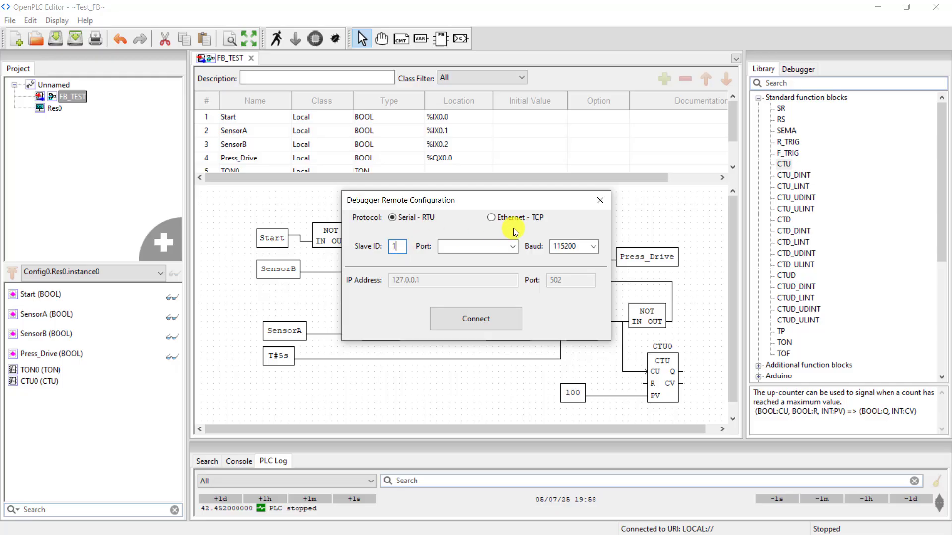
pyautogui.click(513, 246)
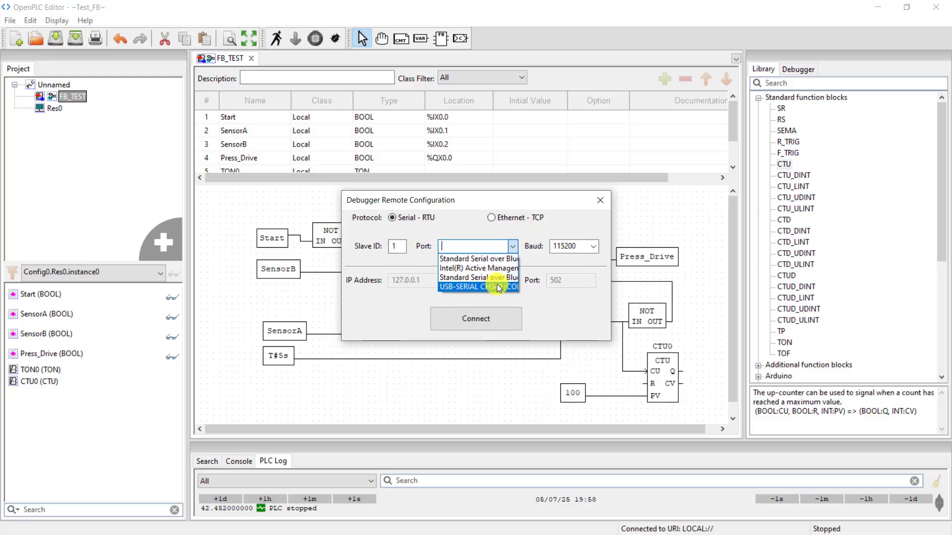
pyautogui.click(477, 286)
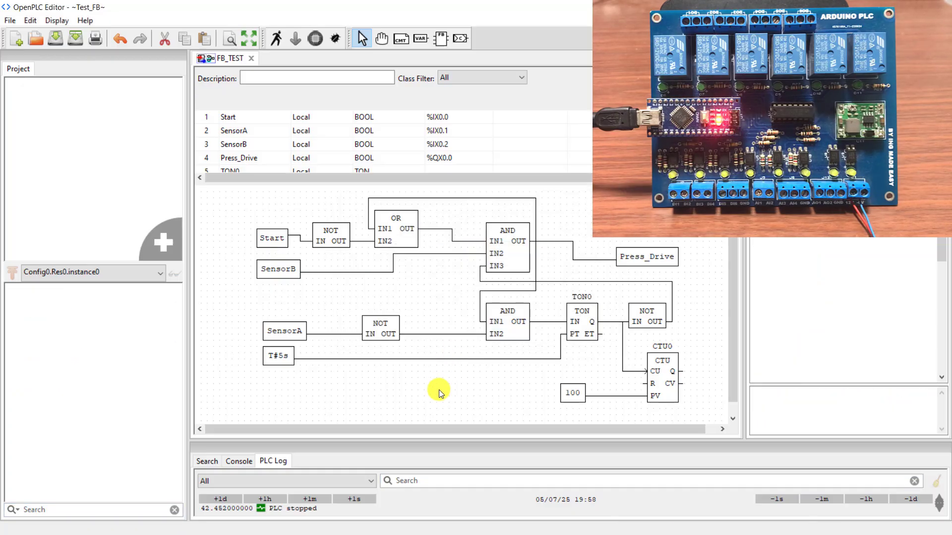
pyautogui.moveTo(427, 395)
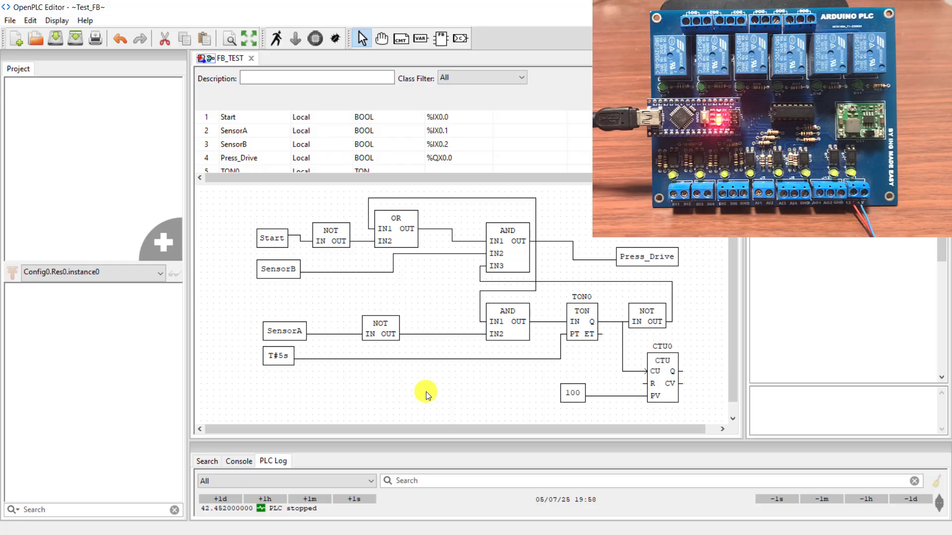
# - Start the PLC and open Config0.Res0.instance0's live debug view
pyautogui.click(275, 38)
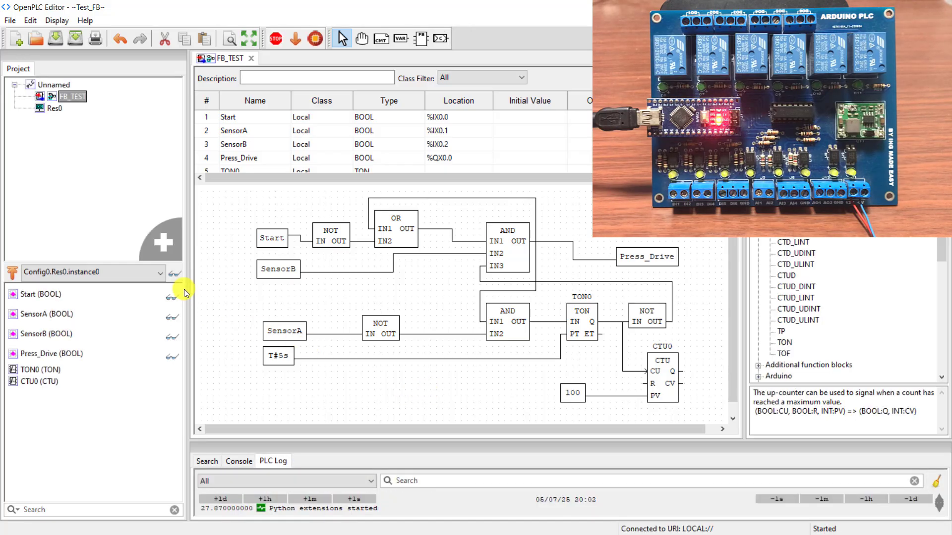
pyautogui.click(174, 273)
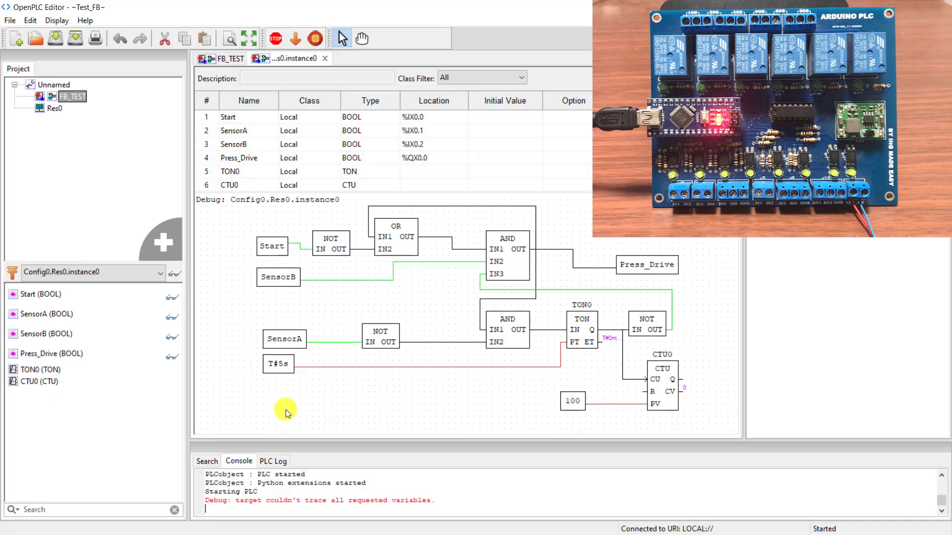
pyautogui.moveTo(321, 436)
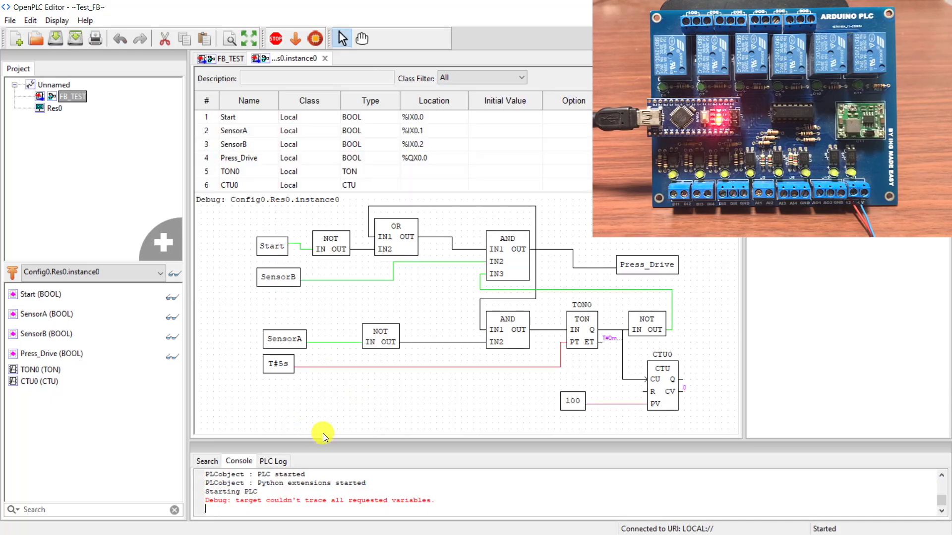